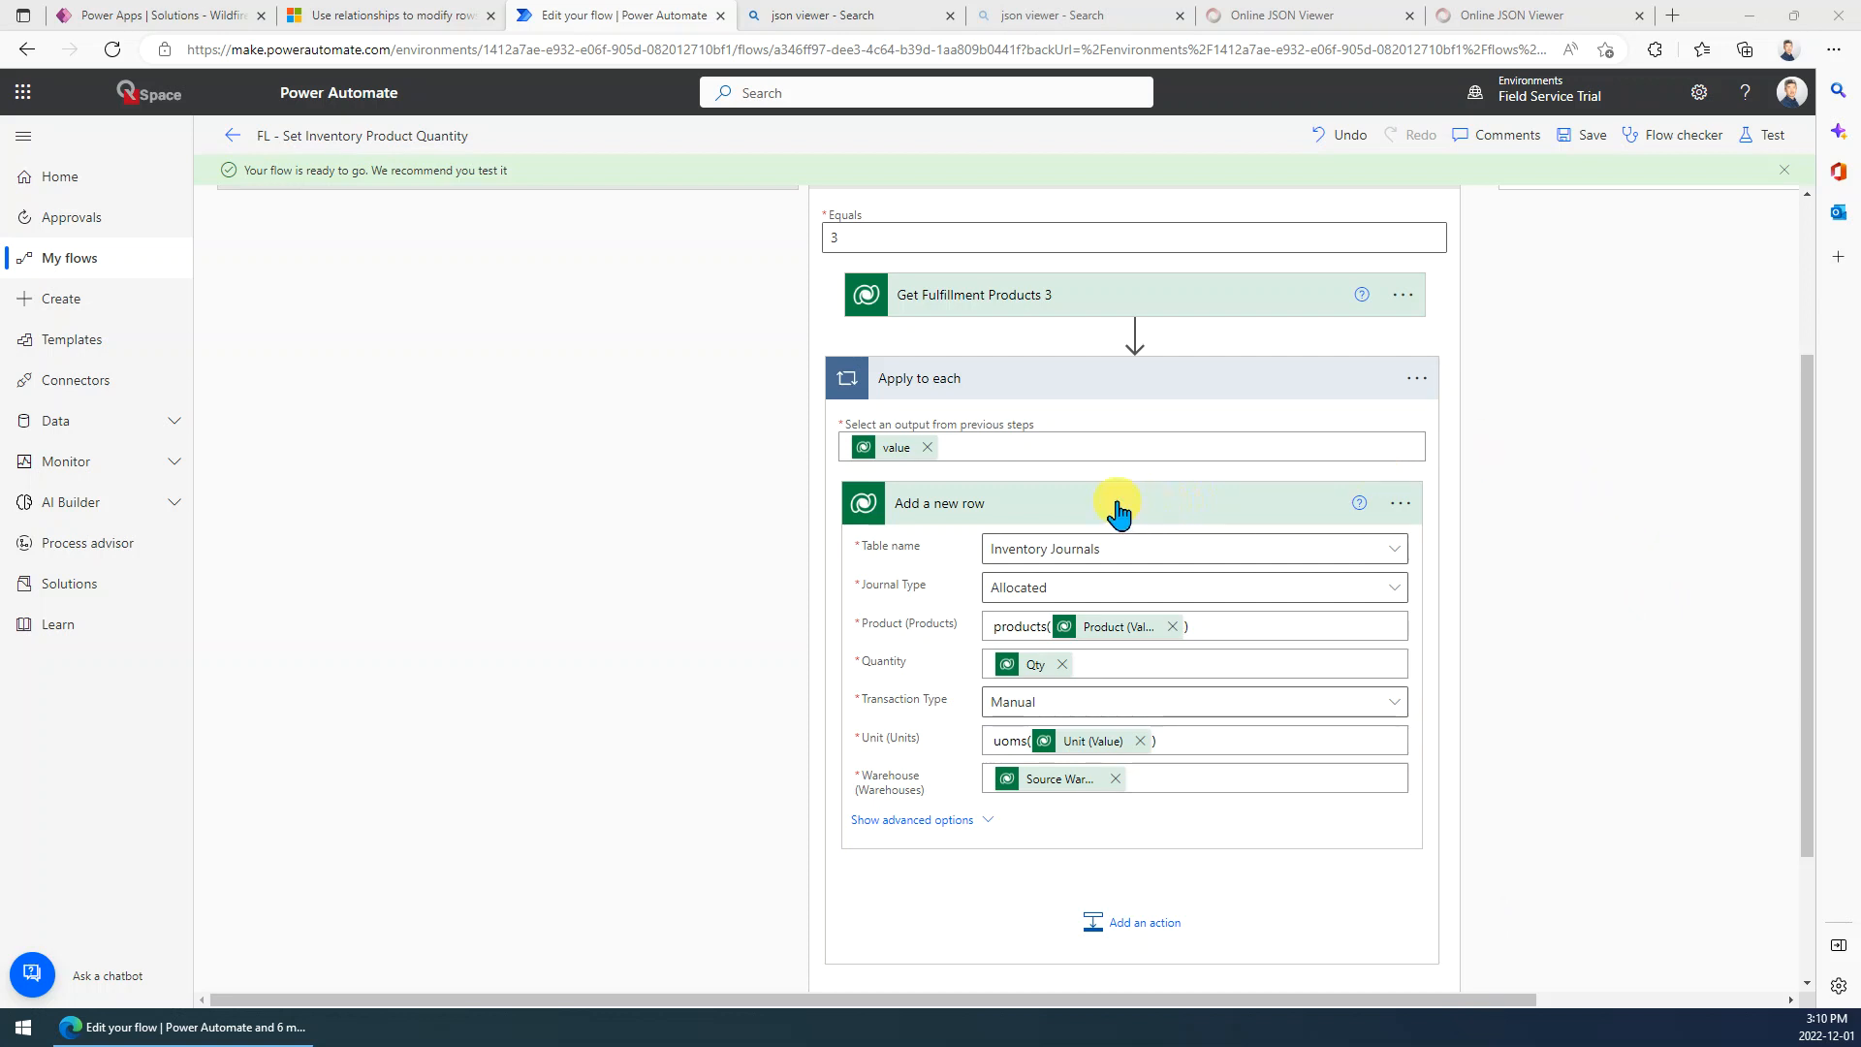
pyautogui.moveTo(977, 492)
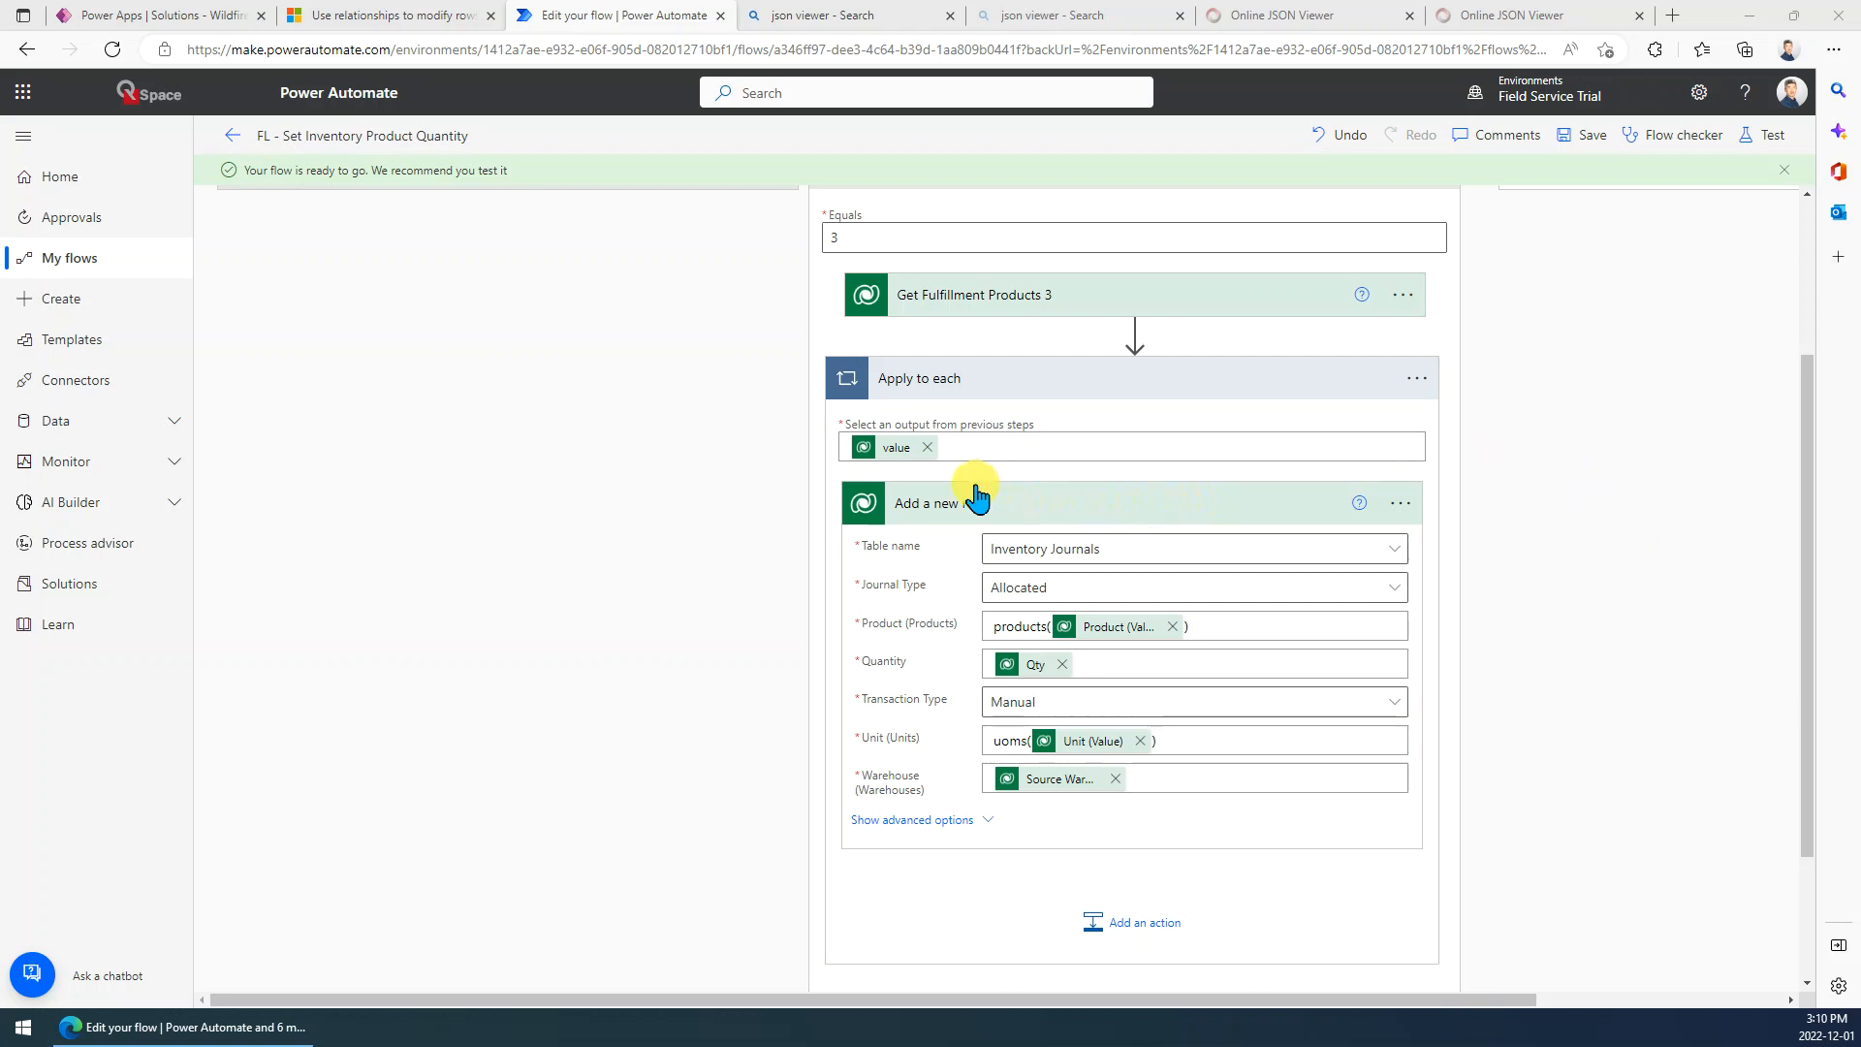
pyautogui.moveTo(963, 512)
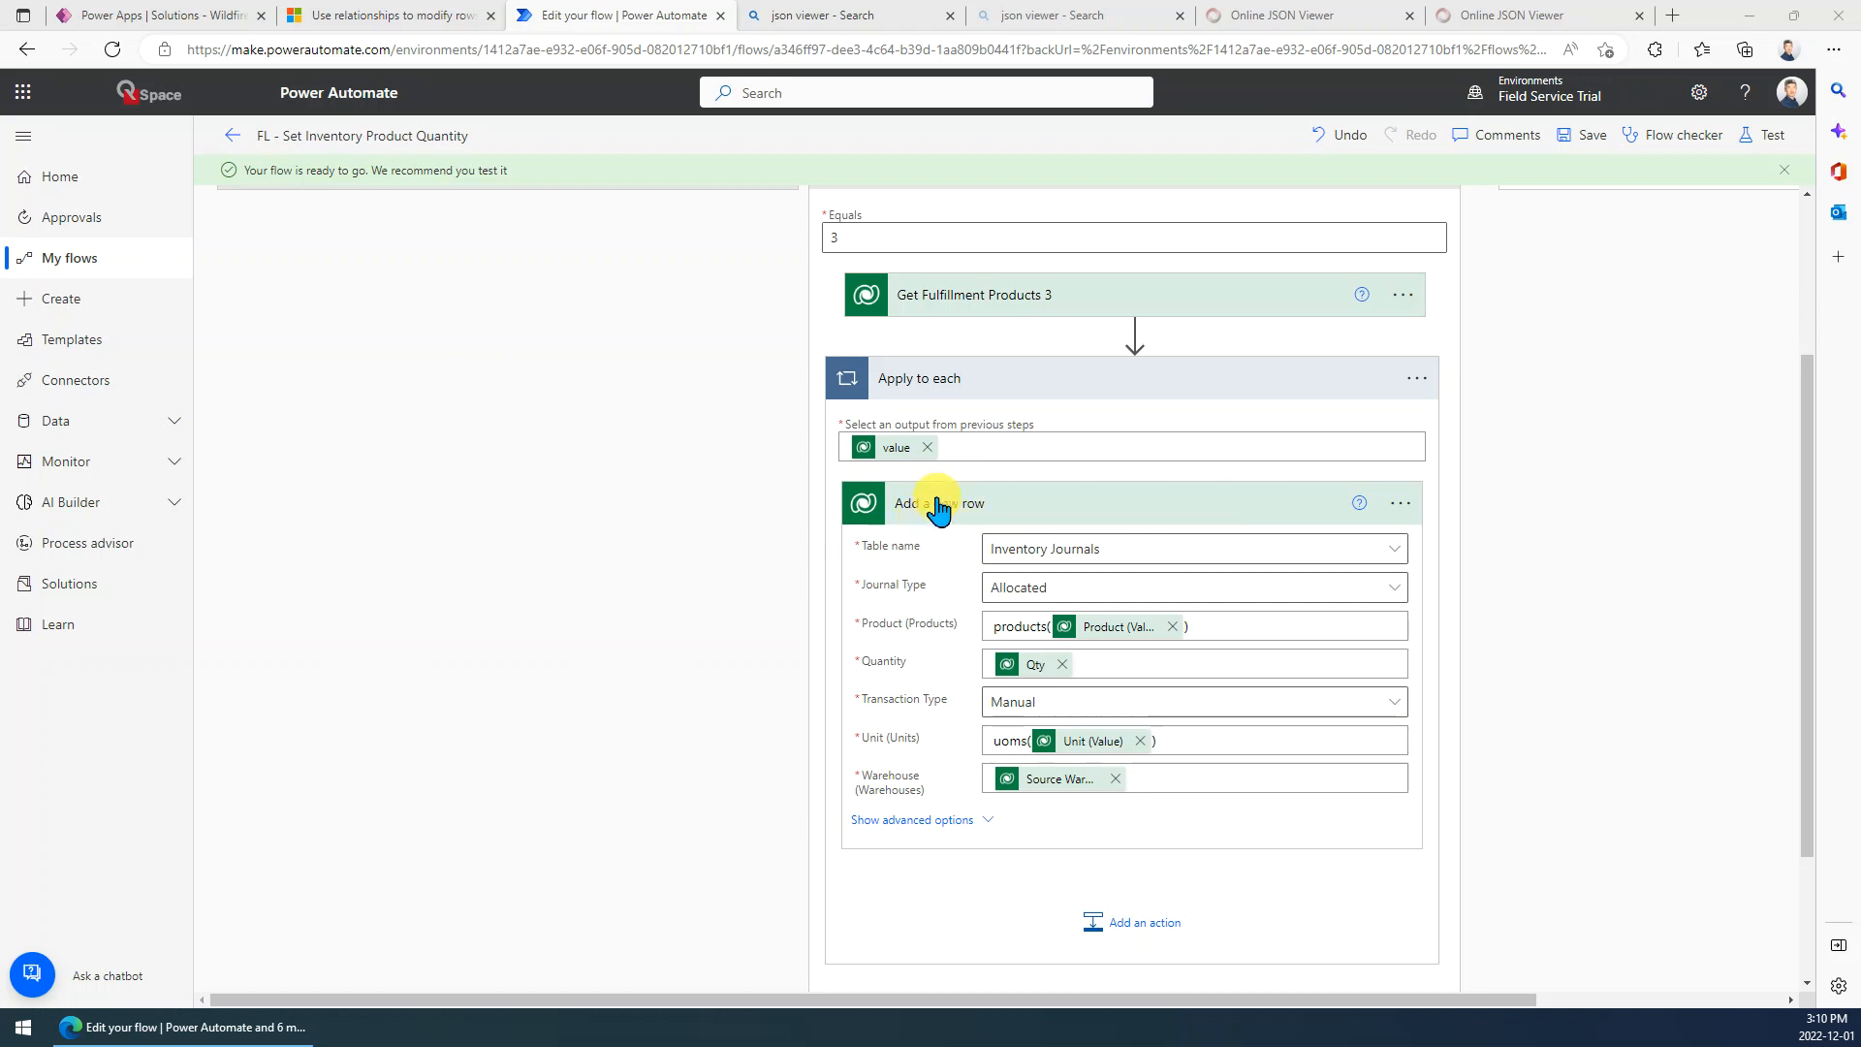
pyautogui.moveTo(892, 791)
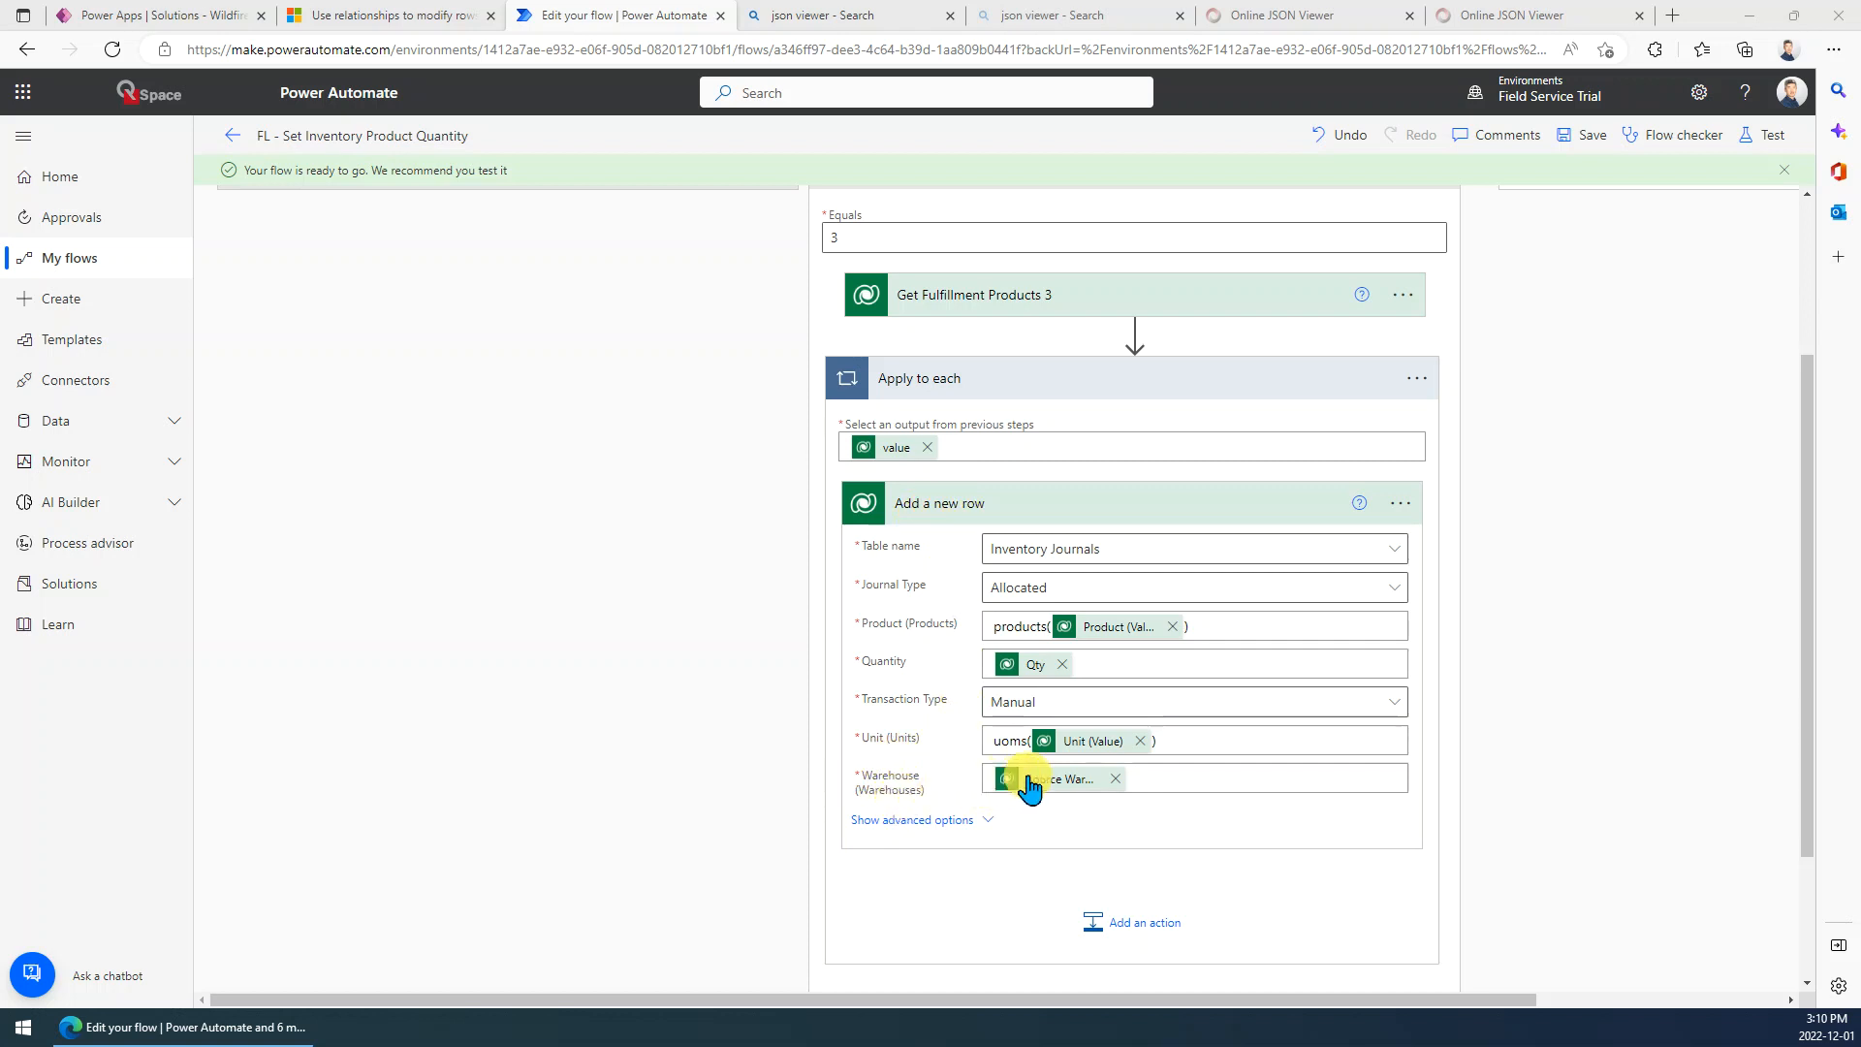
pyautogui.moveTo(1035, 779)
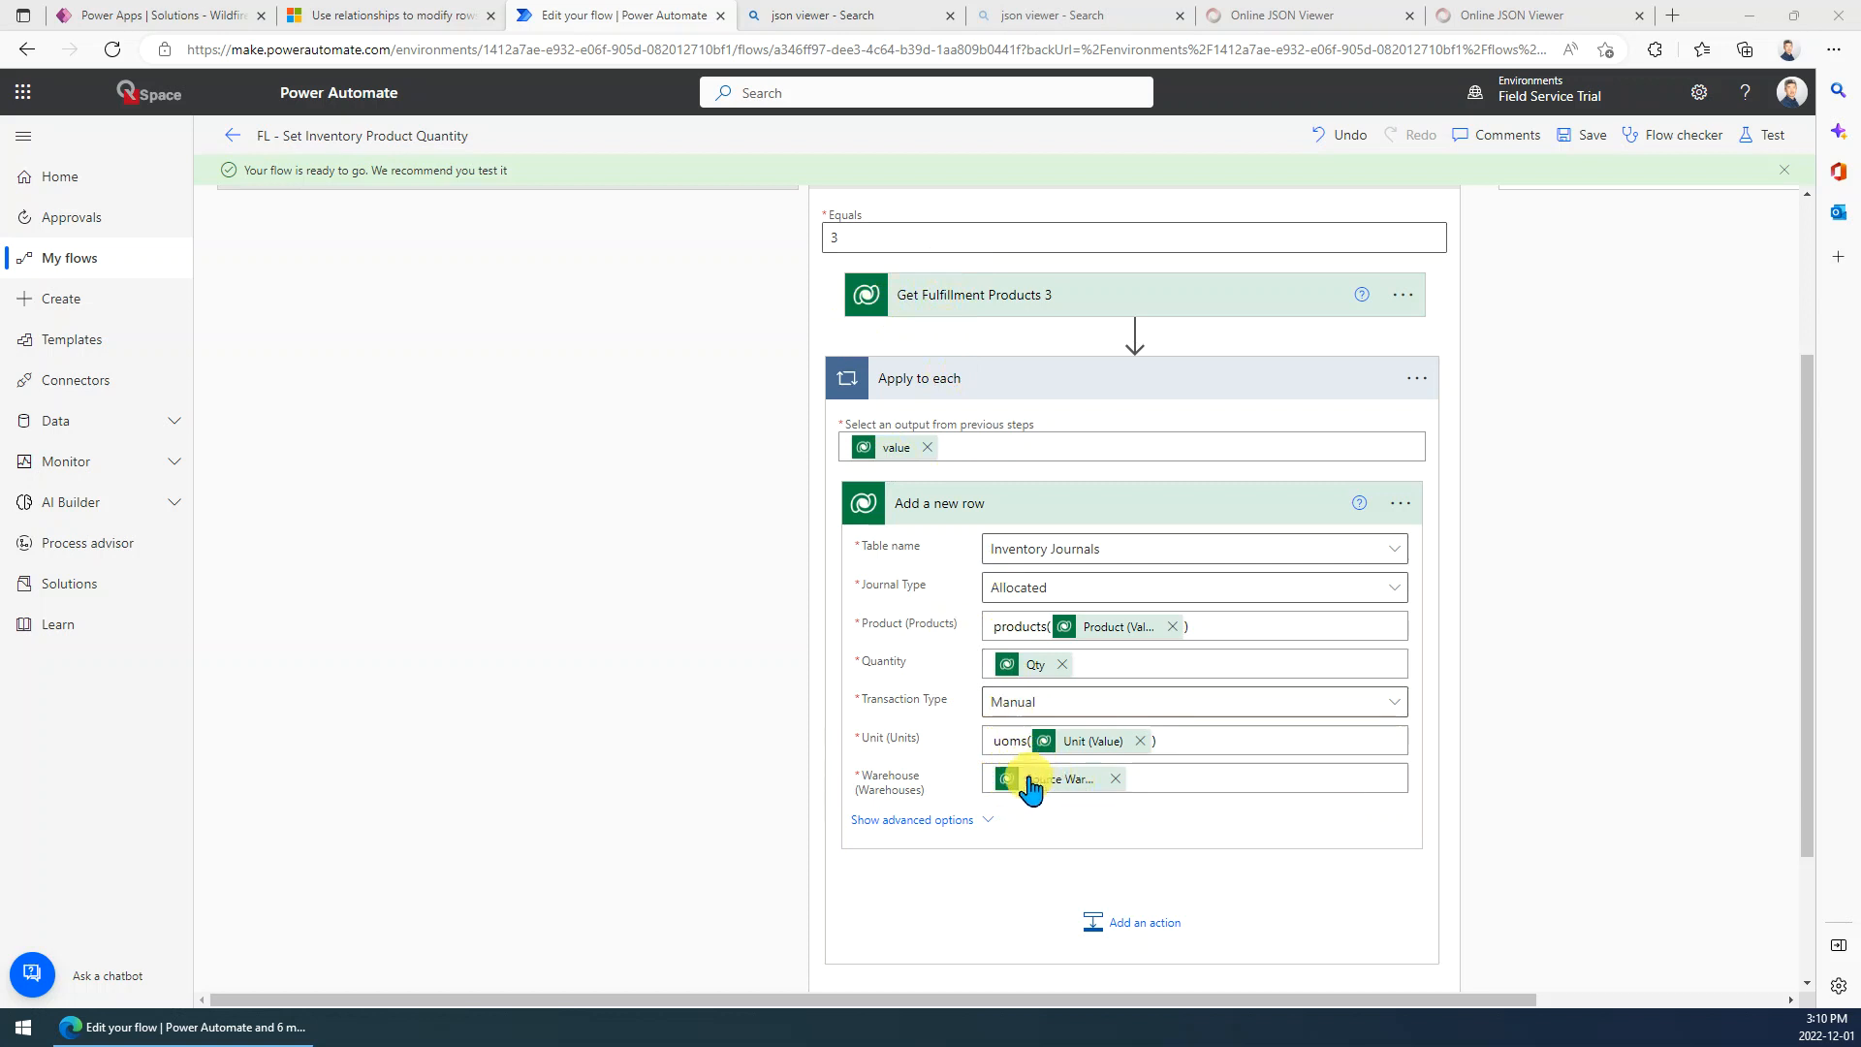
pyautogui.moveTo(1043, 787)
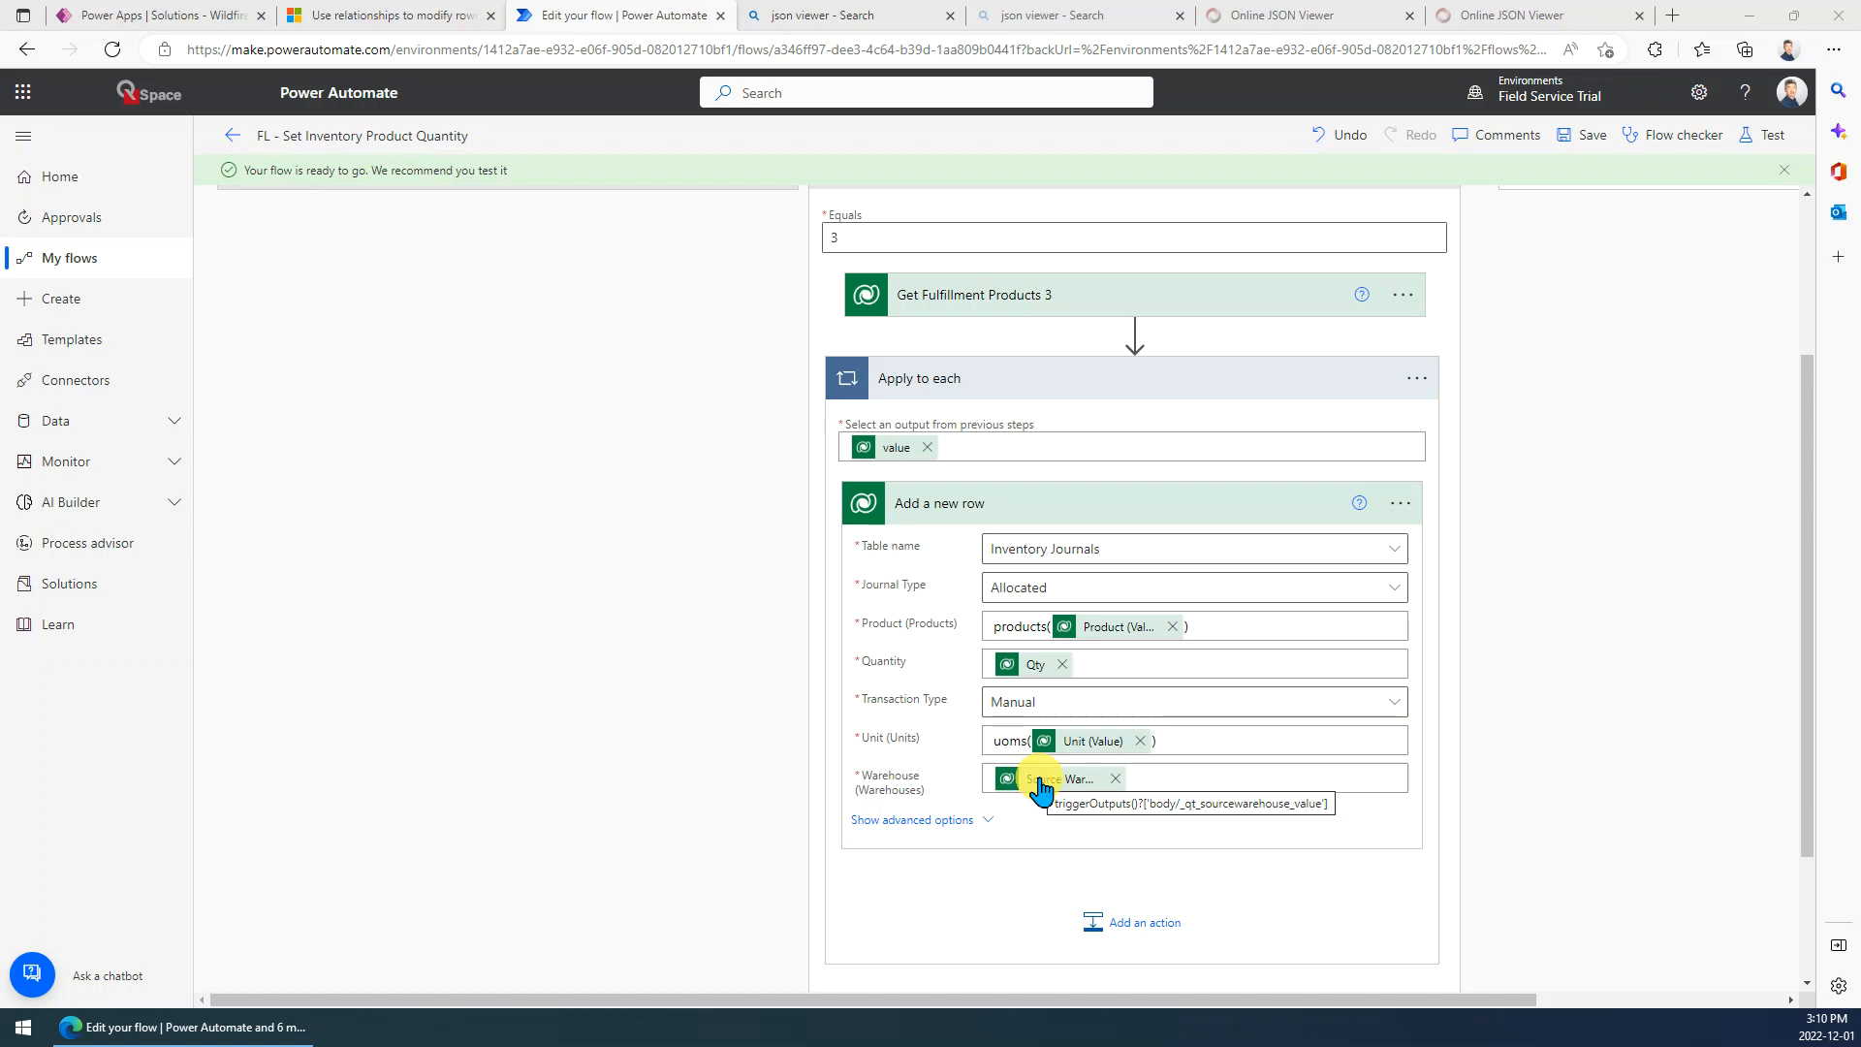
pyautogui.moveTo(1592, 260)
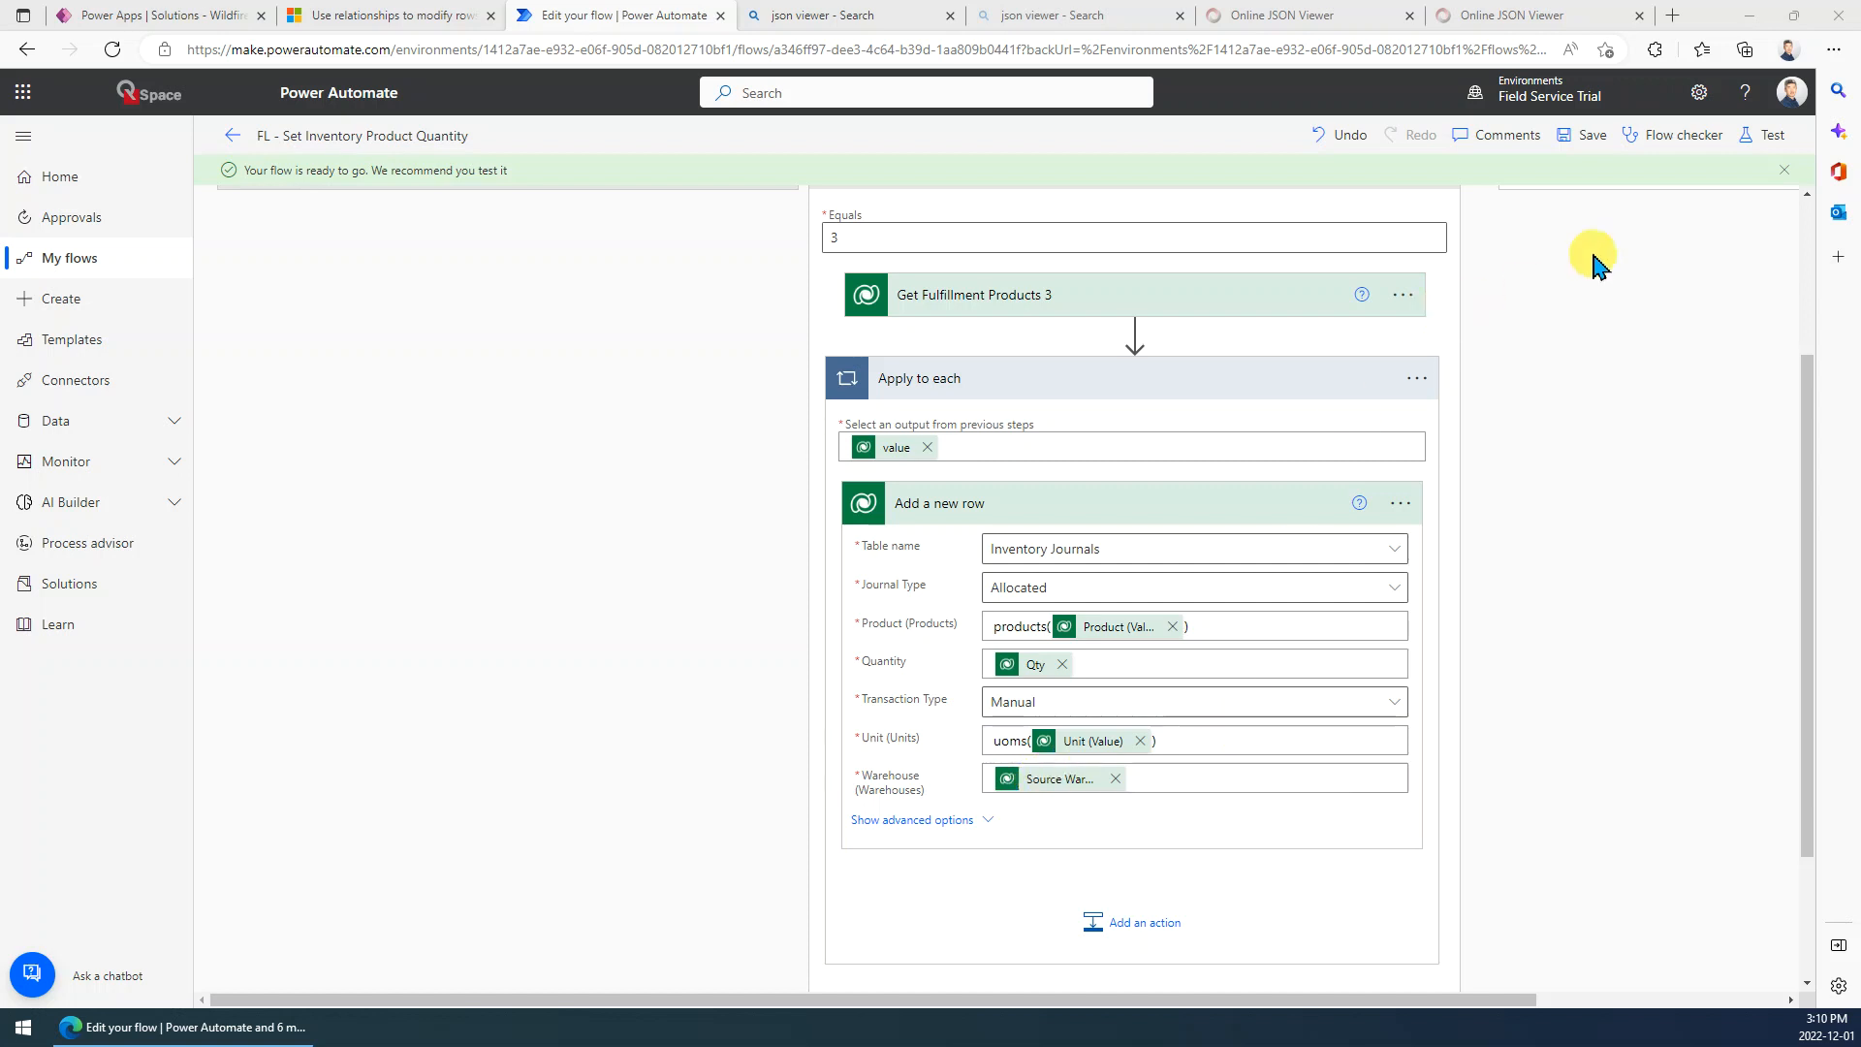
# Run a test of the flow automatically with a recently used trigger.
pyautogui.click(1772, 136)
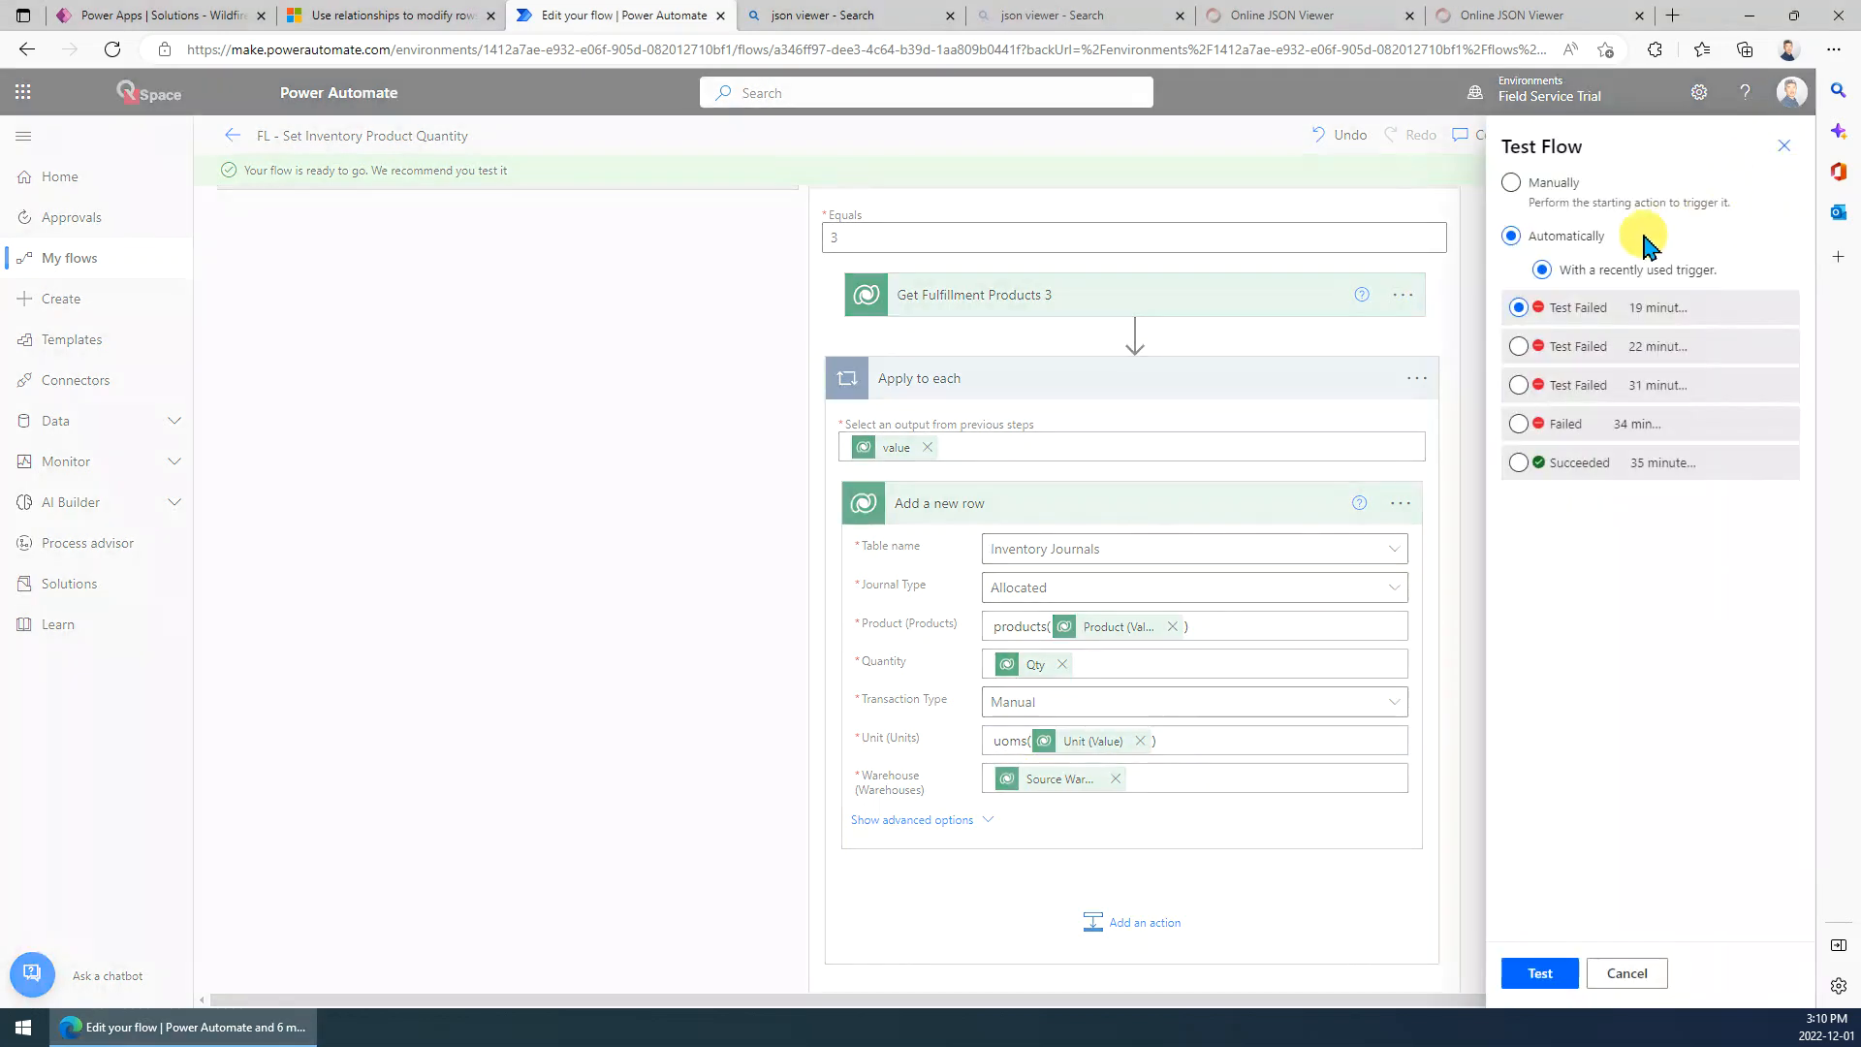
pyautogui.click(1539, 973)
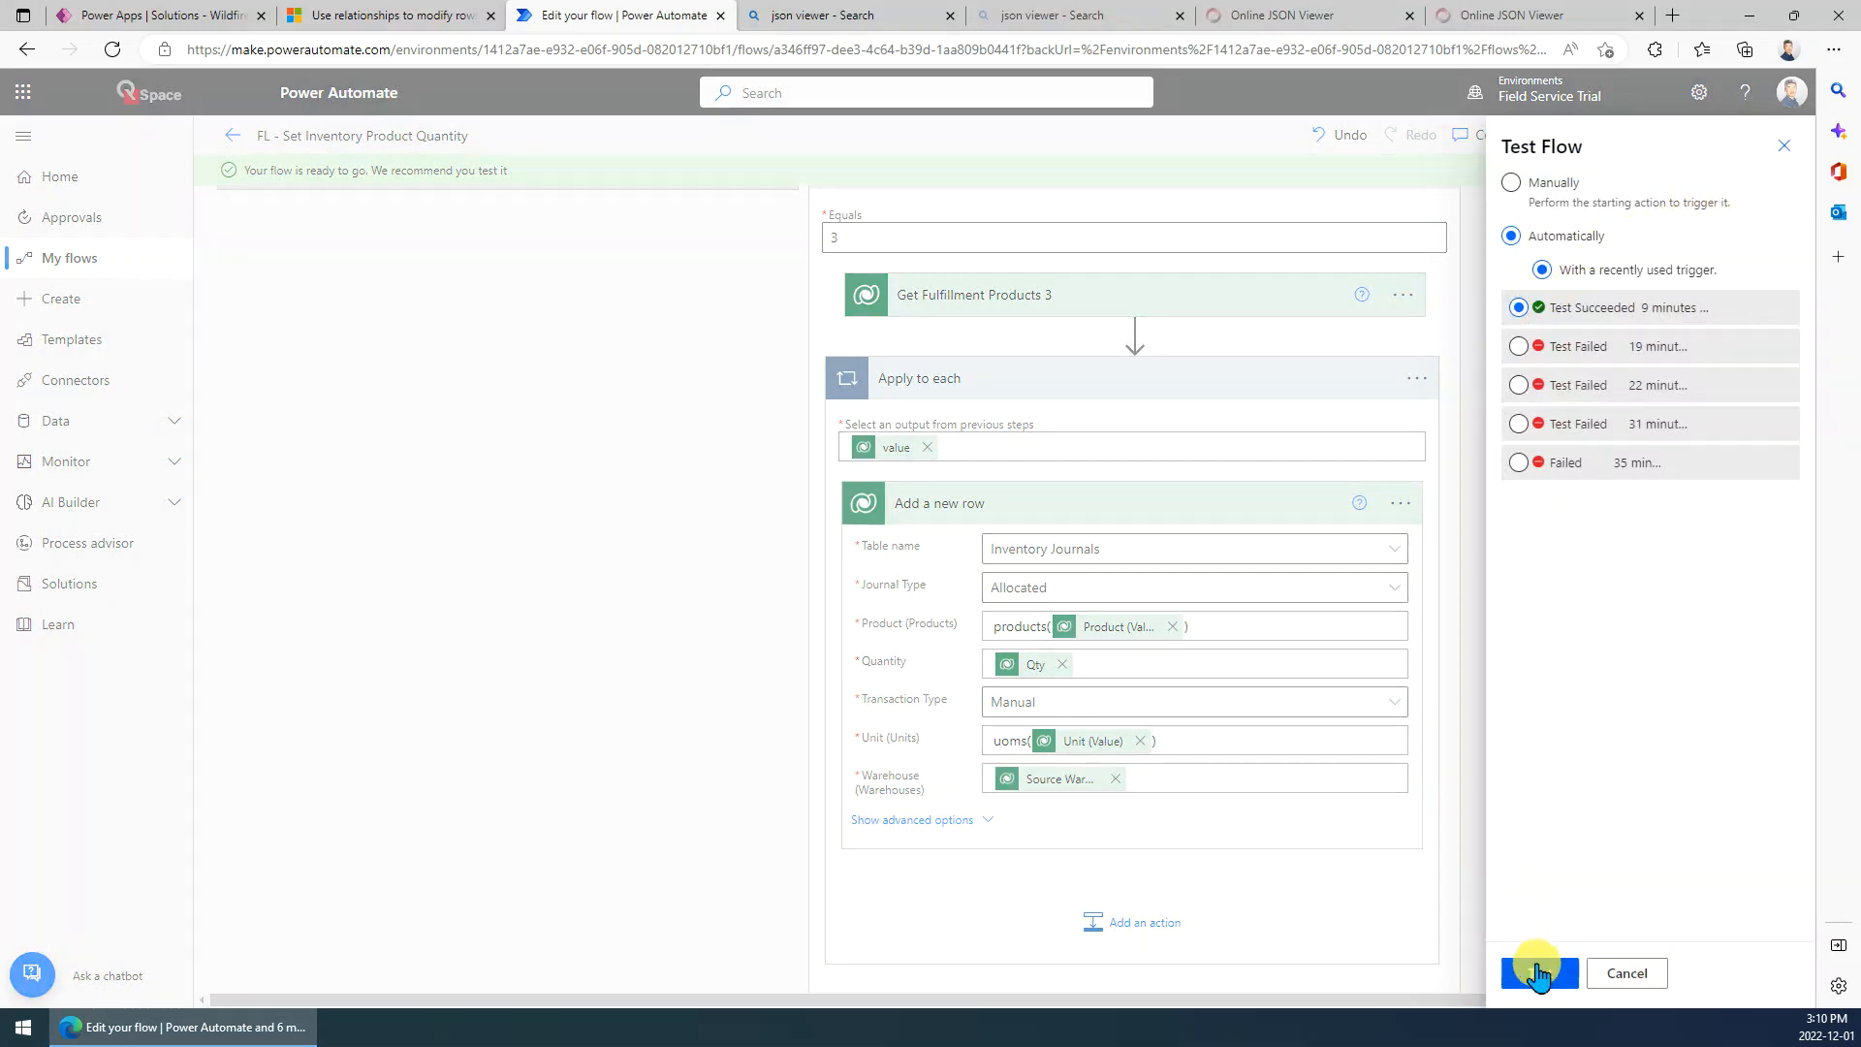
pyautogui.click(1539, 973)
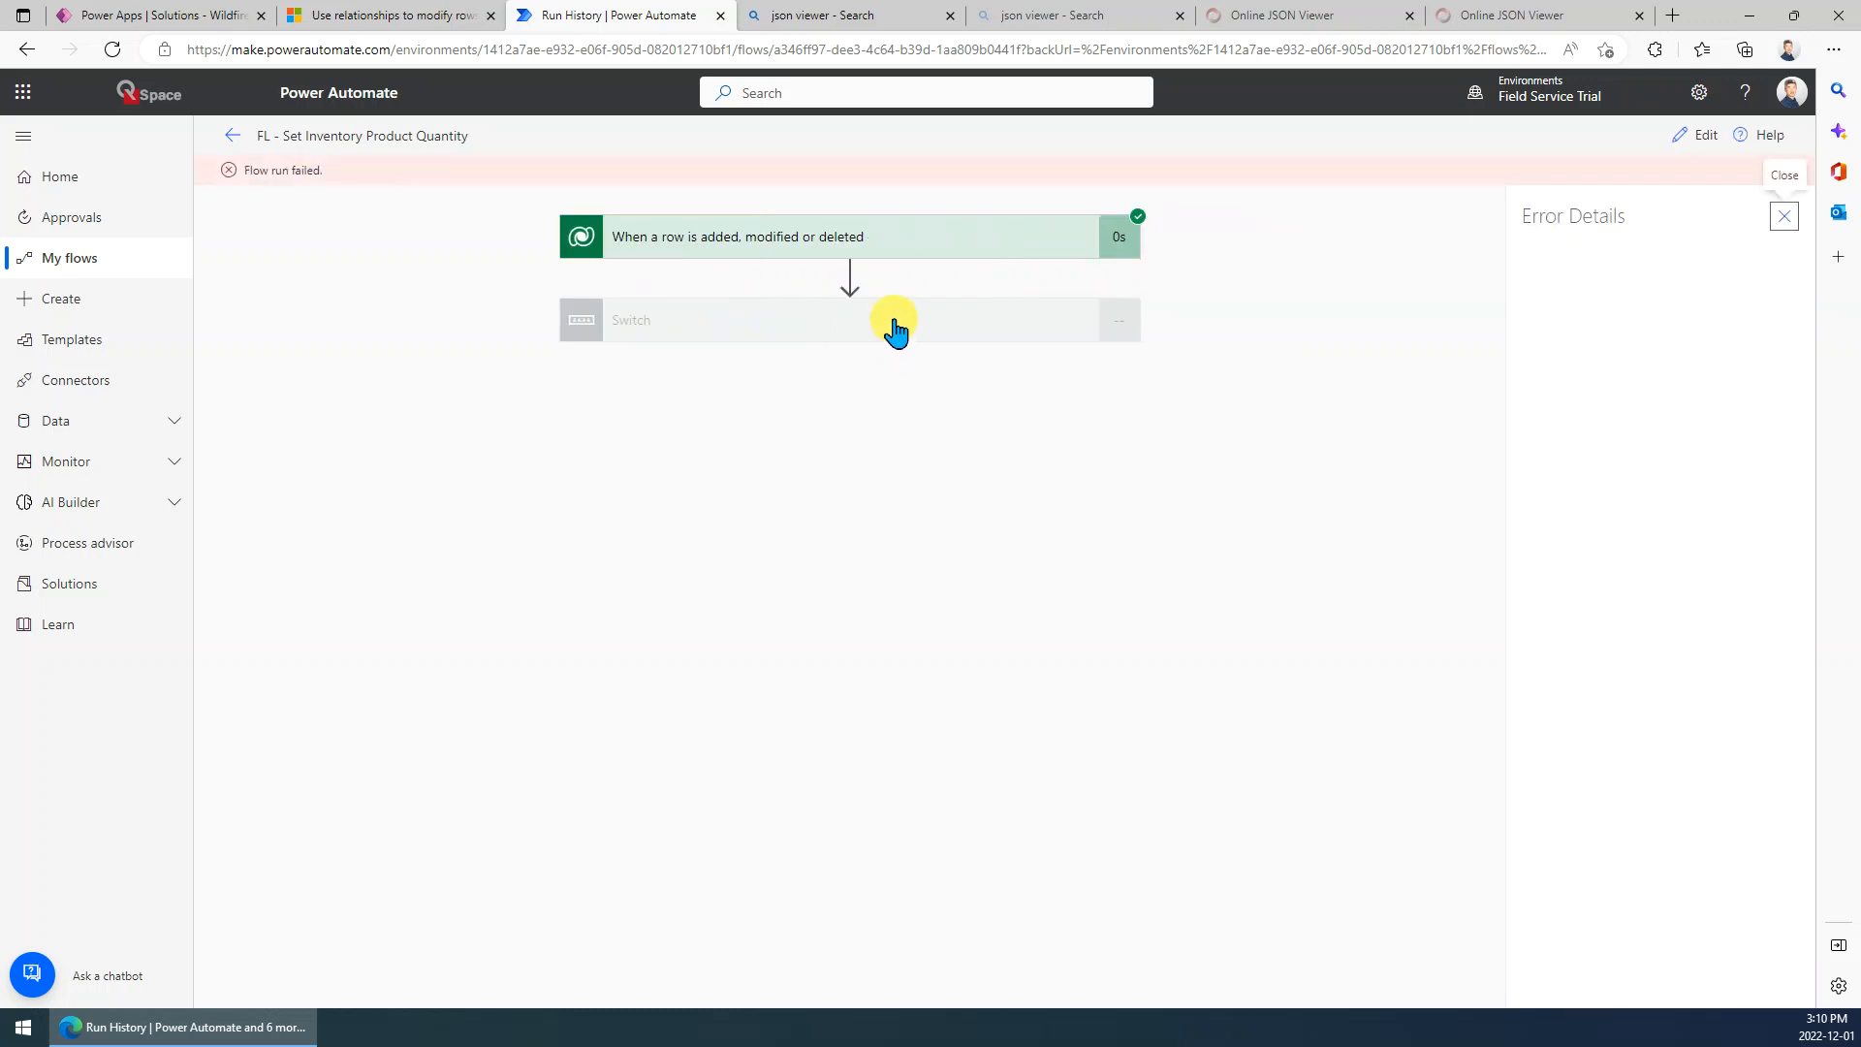
# Review the failed Add a new row error details, then return to editing the flow.
pyautogui.click(891, 320)
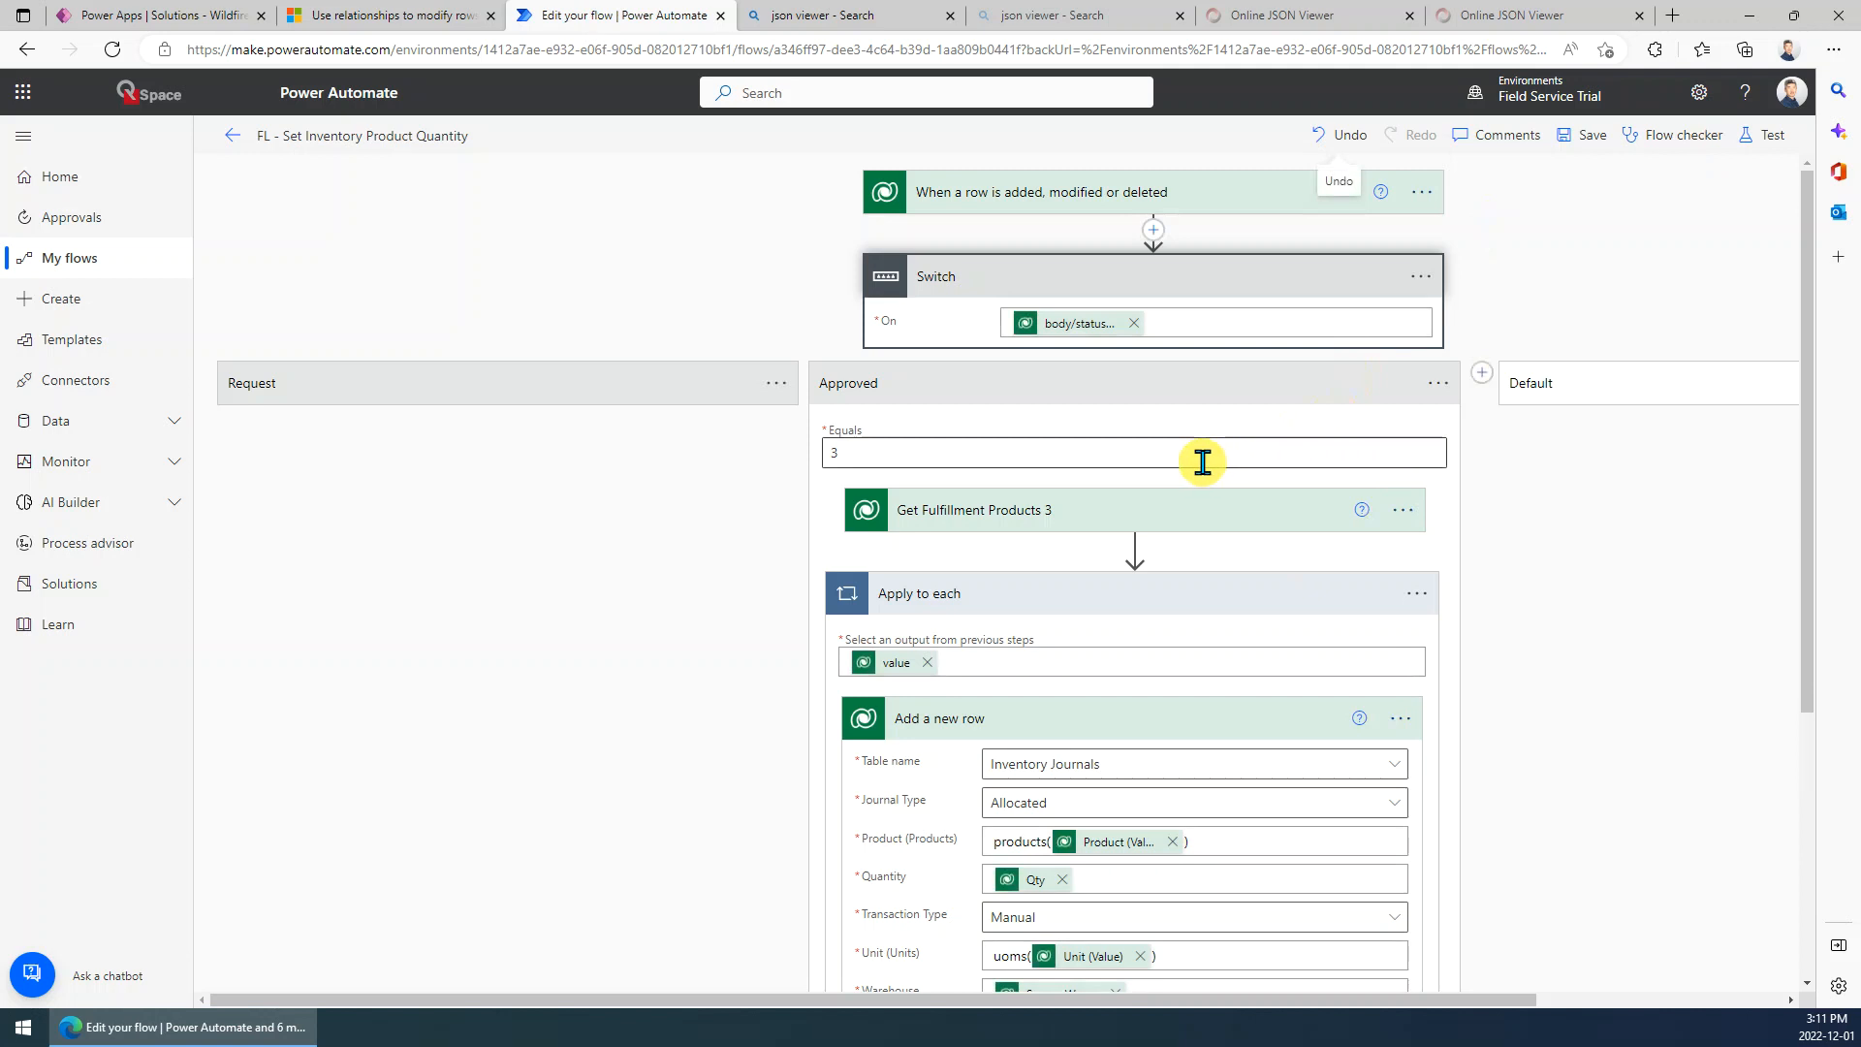
pyautogui.scroll(-3)
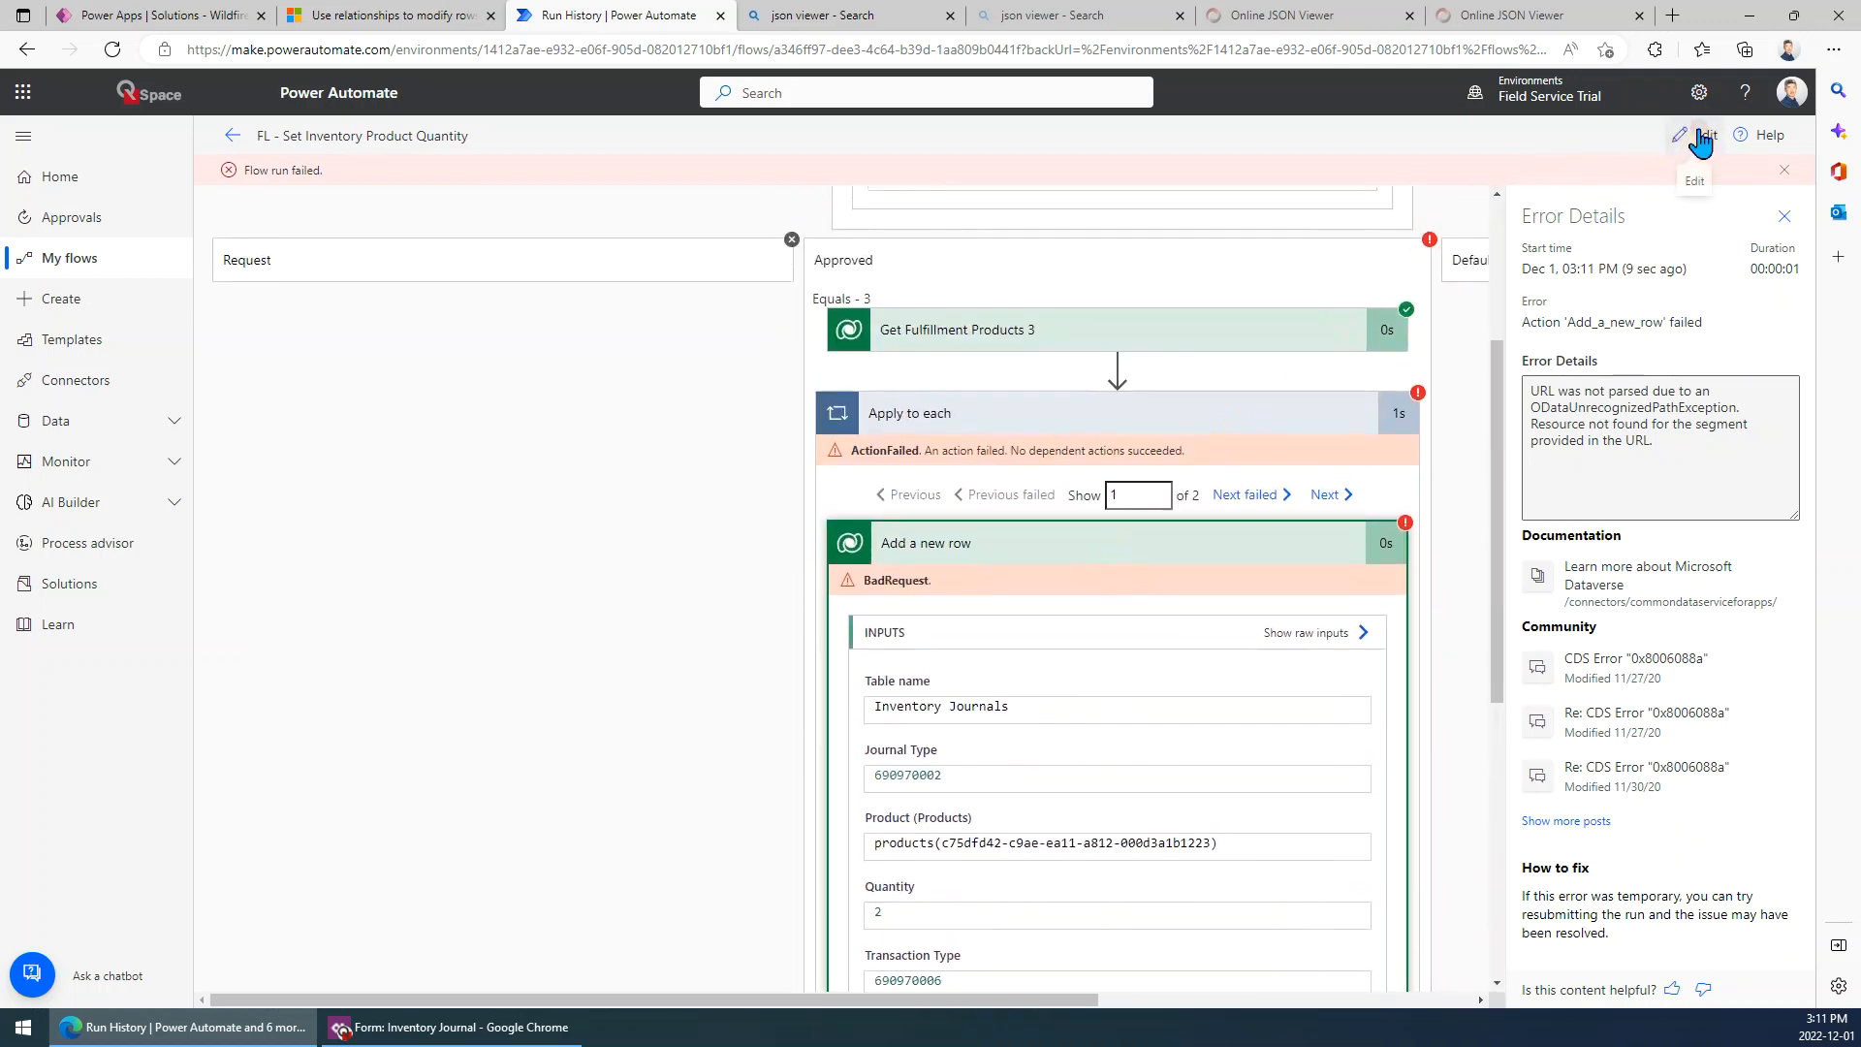
pyautogui.click(1708, 136)
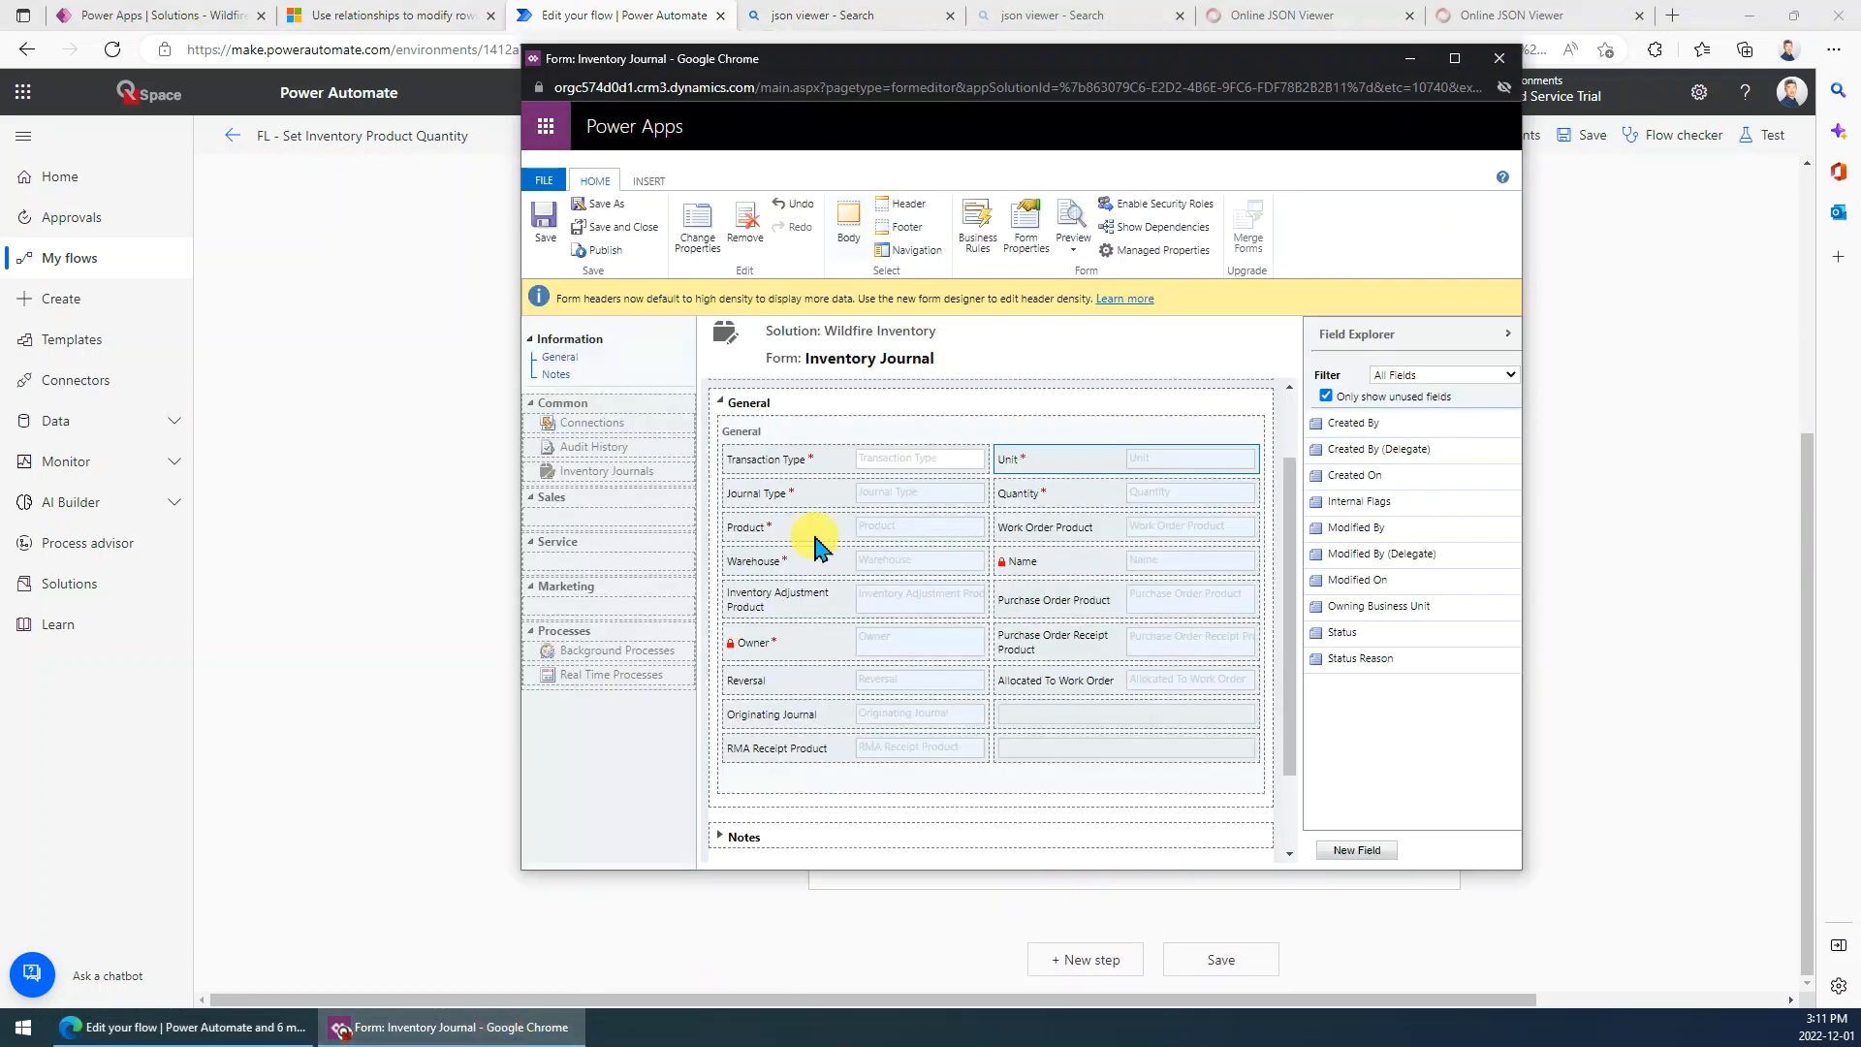
pyautogui.moveTo(791, 572)
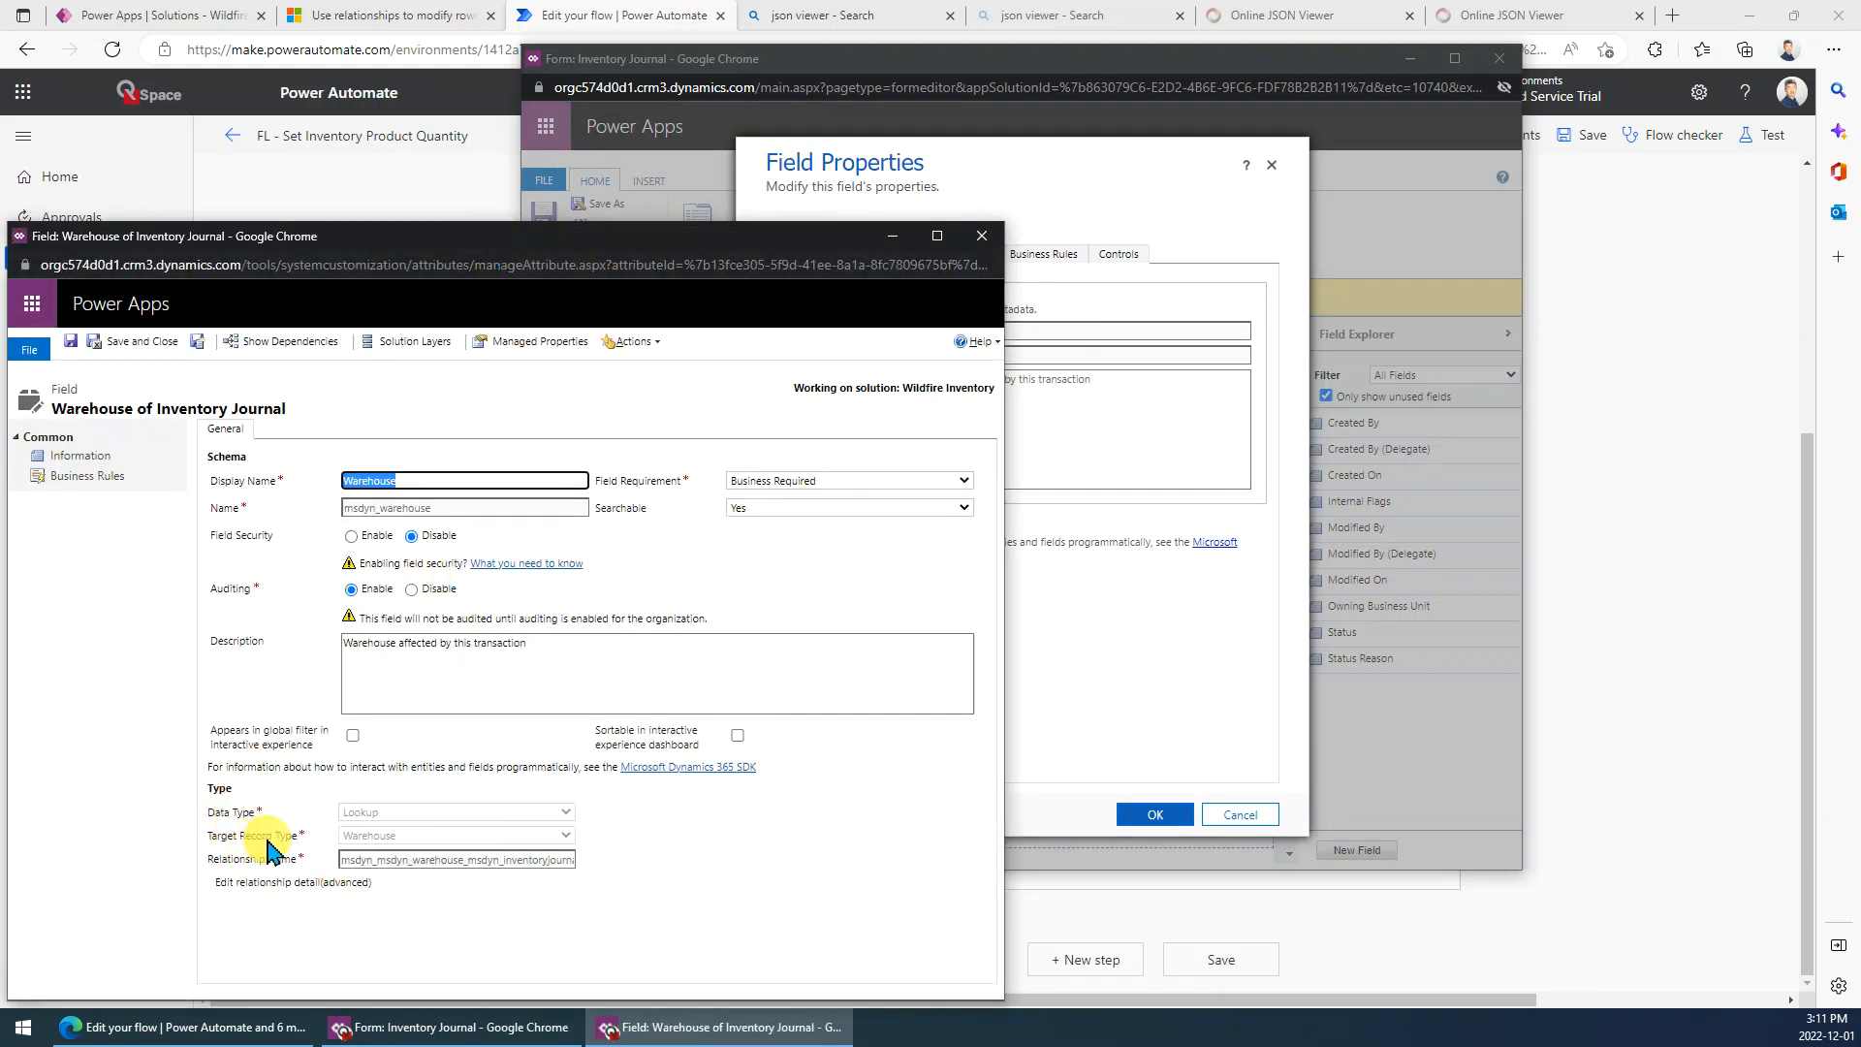
pyautogui.moveTo(970, 245)
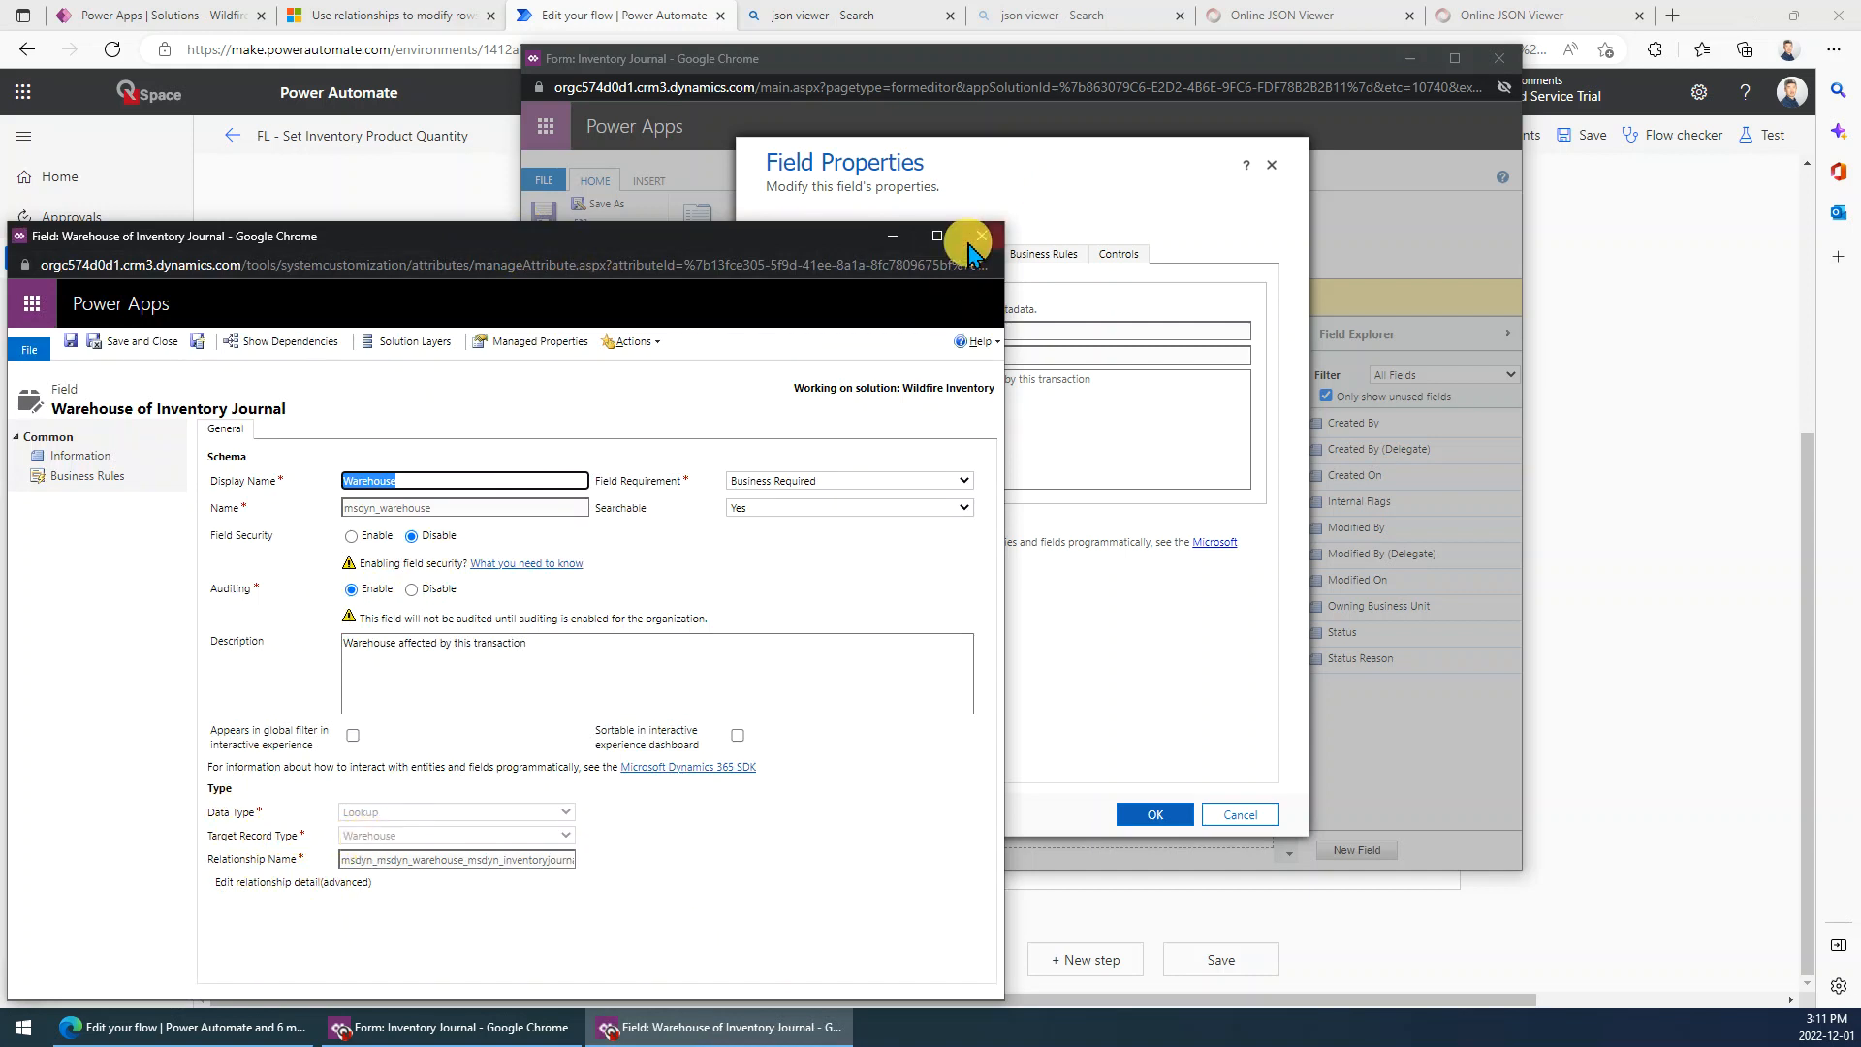
# Inspect the Inventory Journal's Warehouse field definition, a lookup named msdyn_warehouse.
pyautogui.click(981, 241)
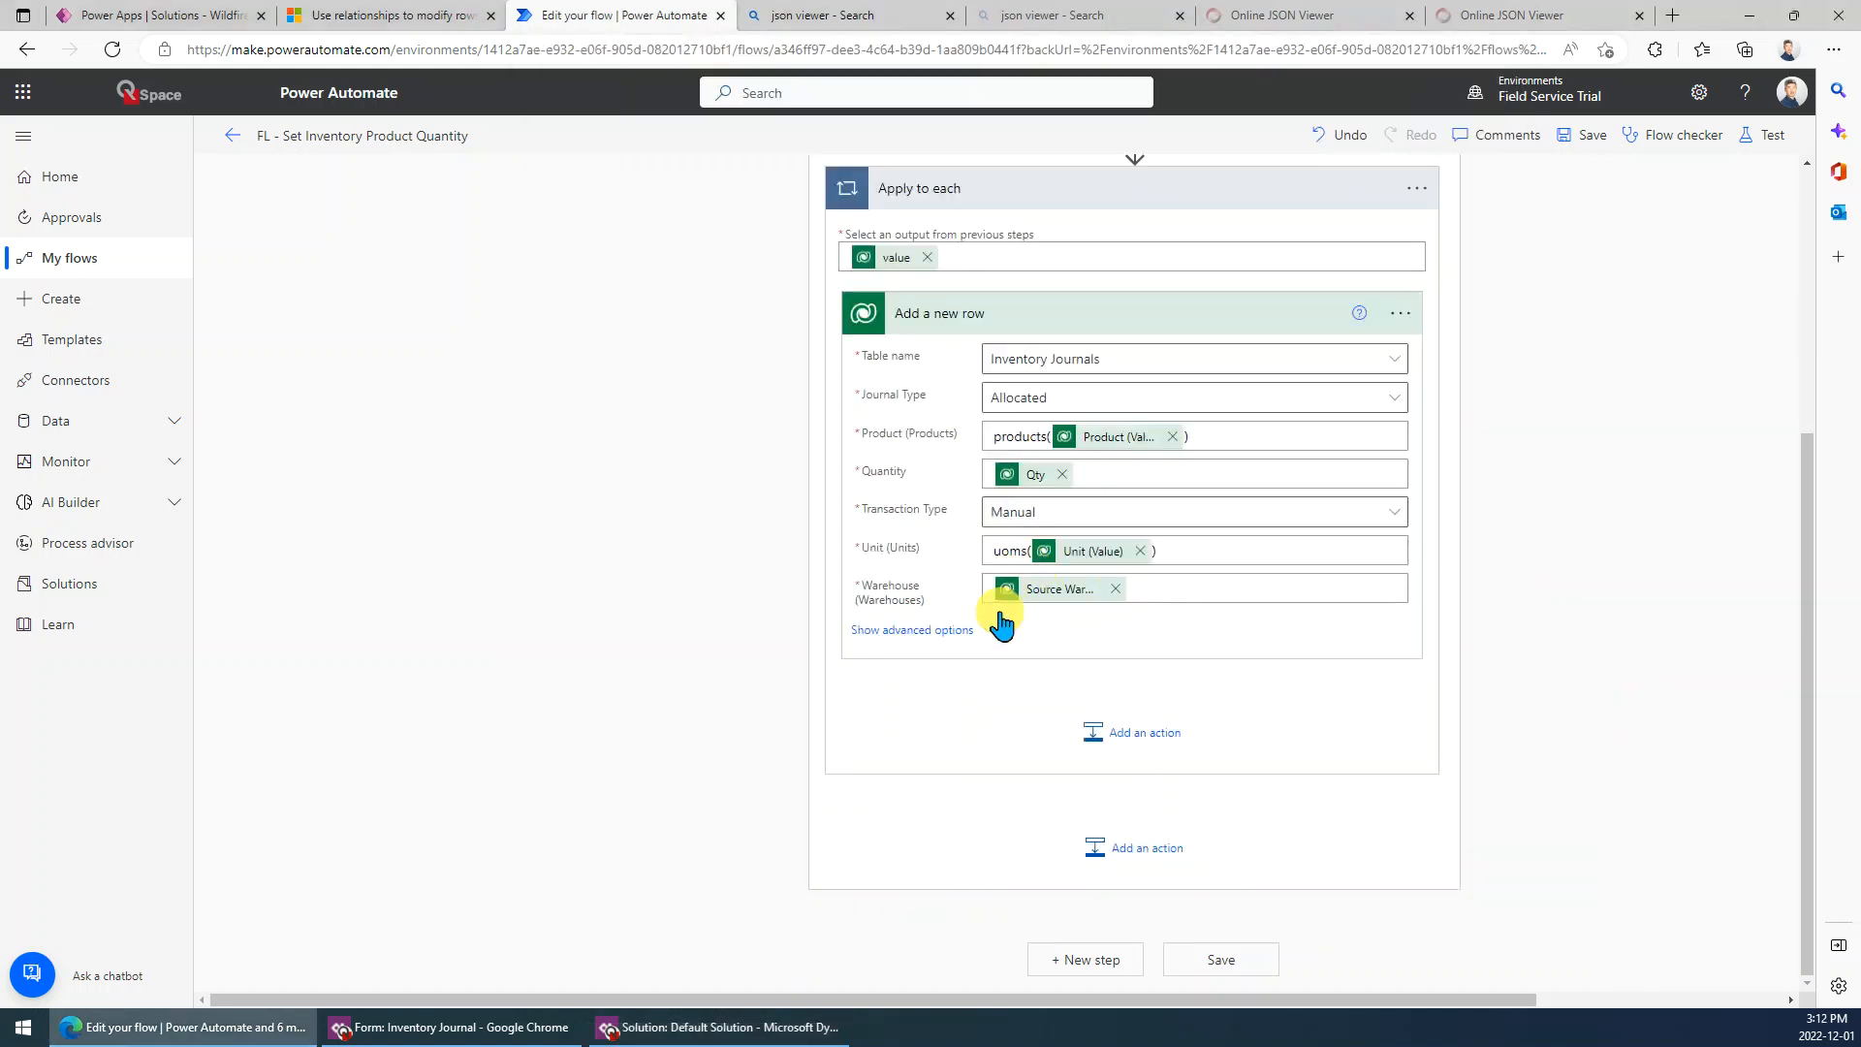
# Wrap the Source Warehouse token in msdyn_warehouses( ) in the Warehouse field.
pyautogui.click(1194, 590)
pyautogui.write('msdyn_warehouses(')
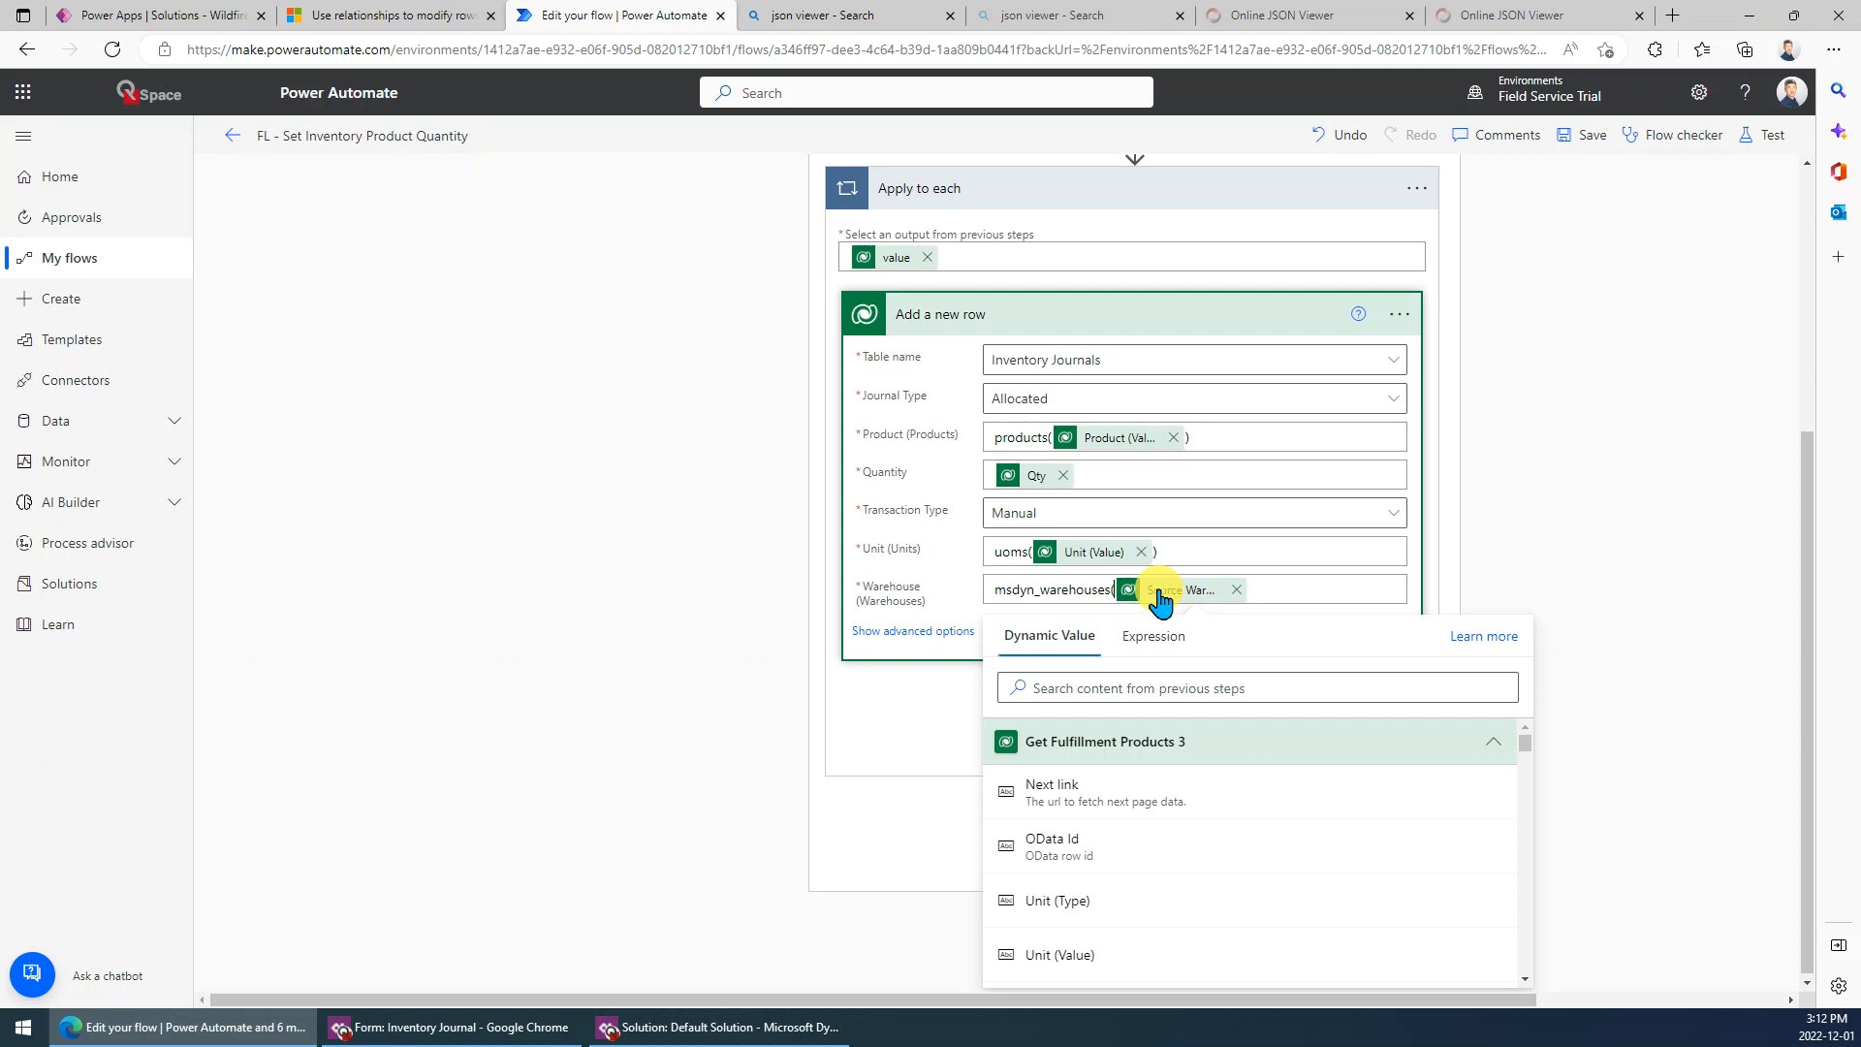
pyautogui.moveTo(1256, 631)
pyautogui.write(')')
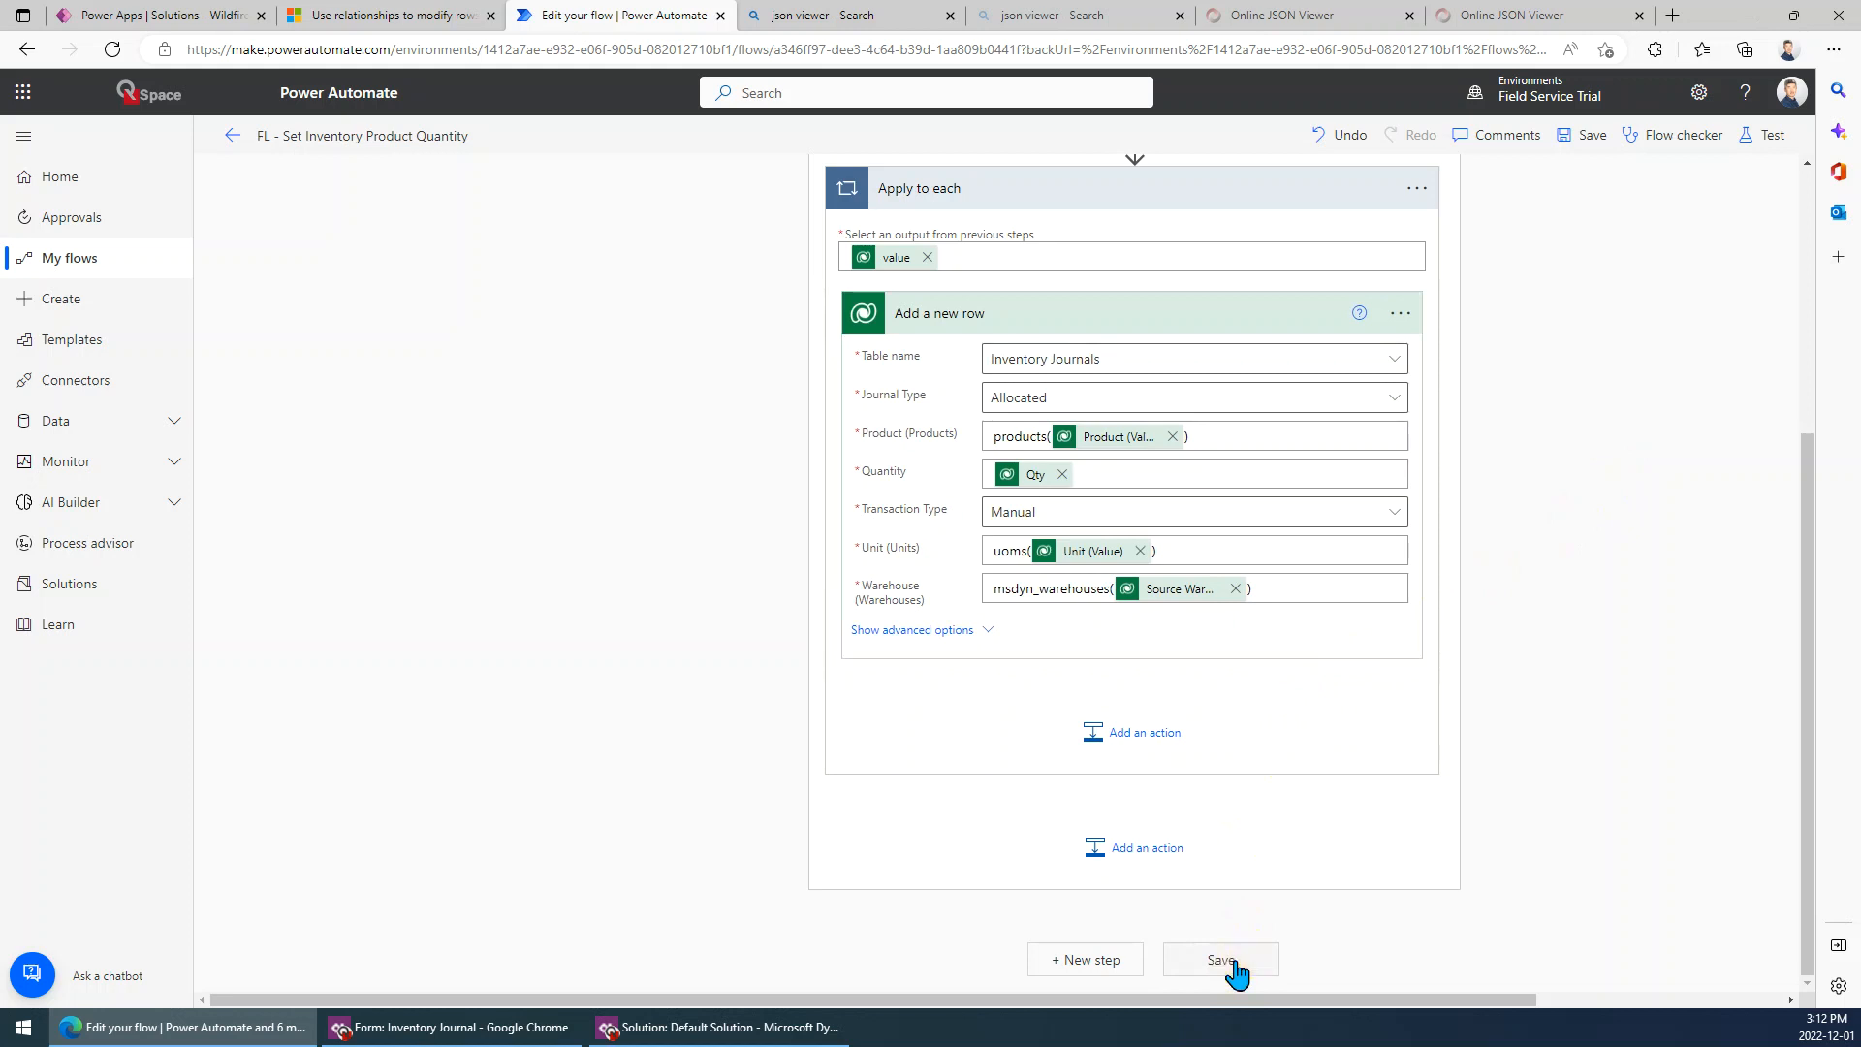
# Save the updated flow and rerun the test with the recently used trigger.
pyautogui.click(1221, 957)
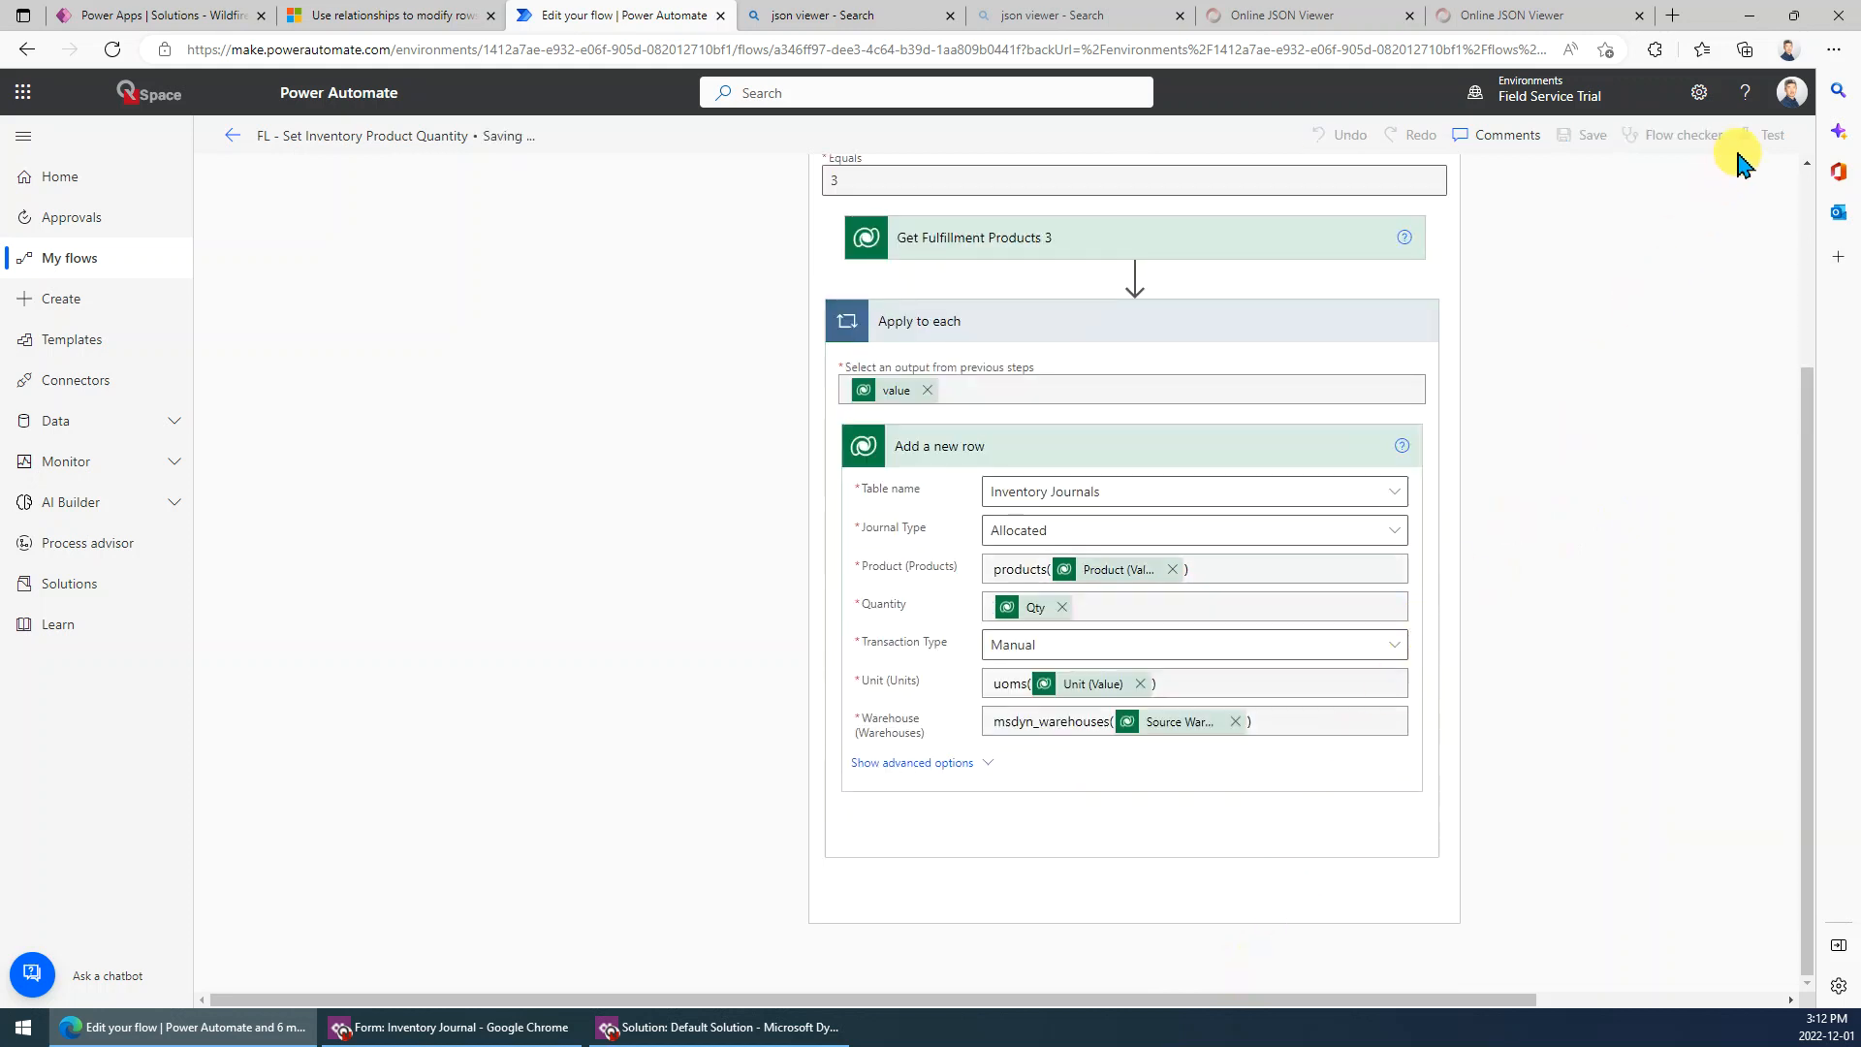
pyautogui.moveTo(1702, 155)
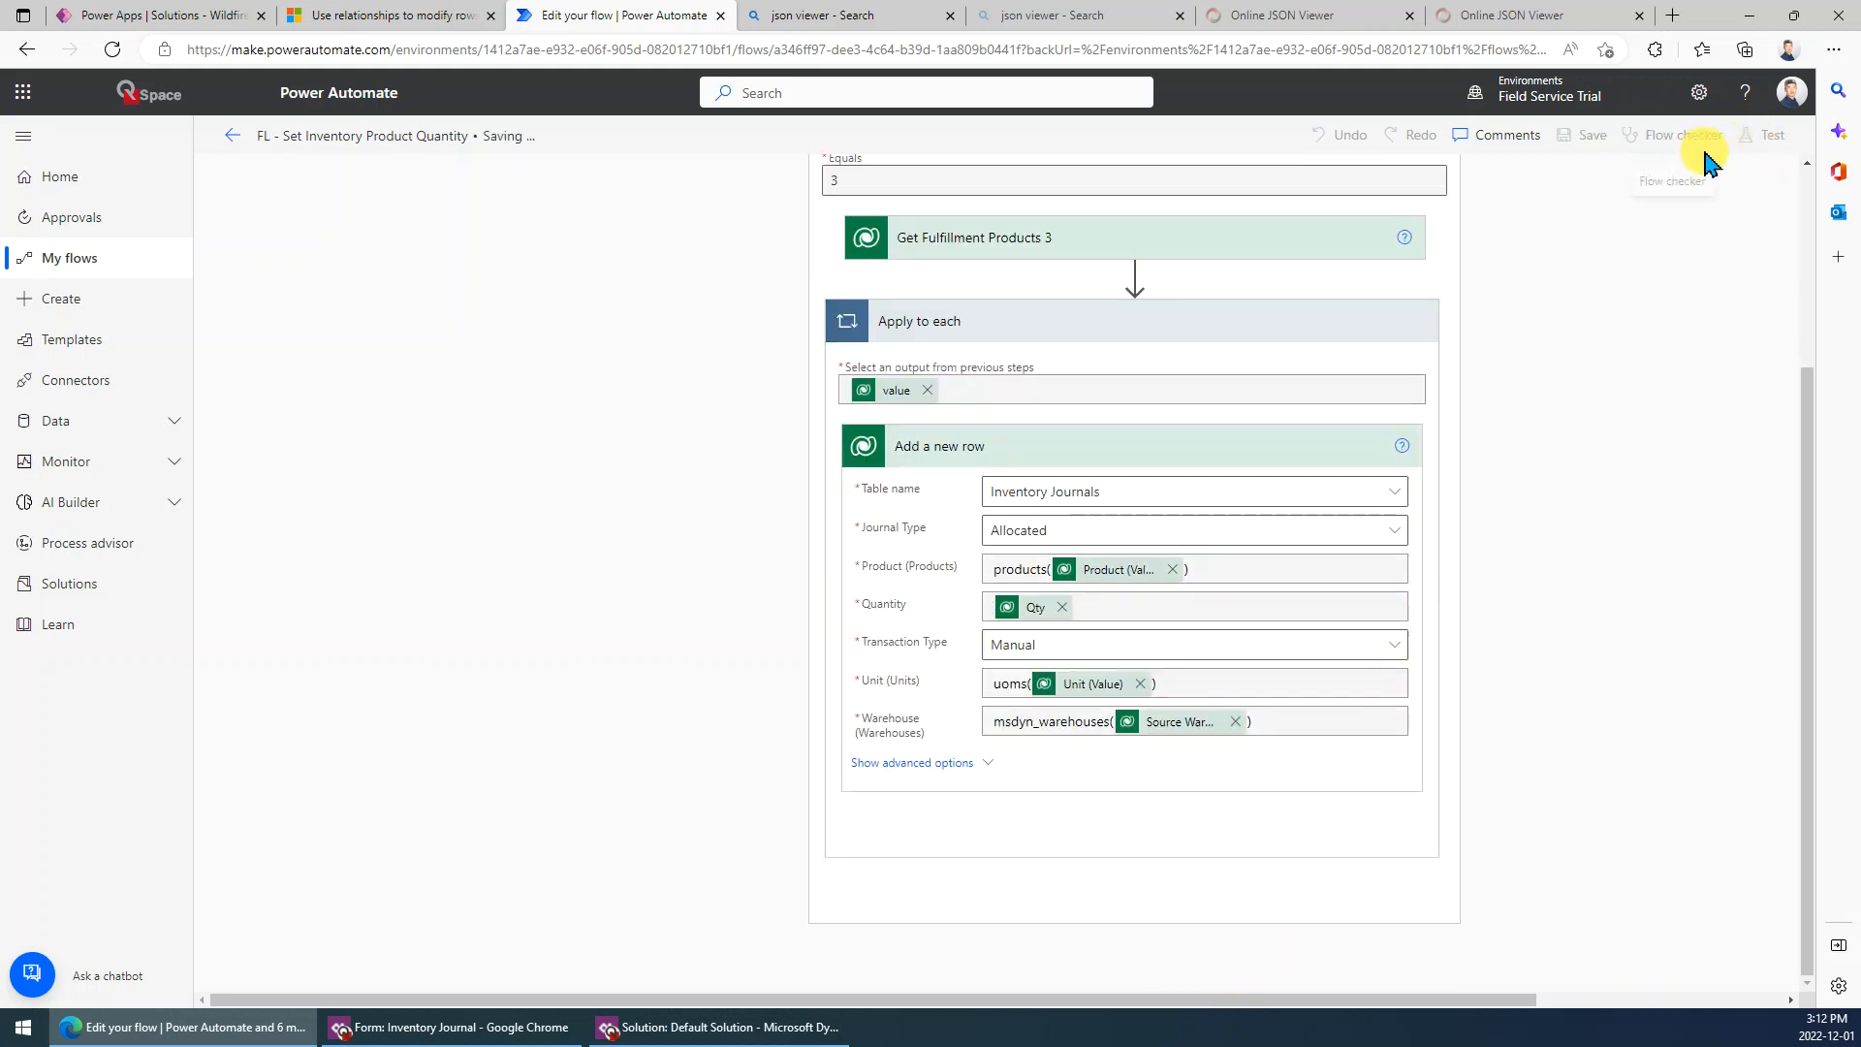
pyautogui.click(1775, 136)
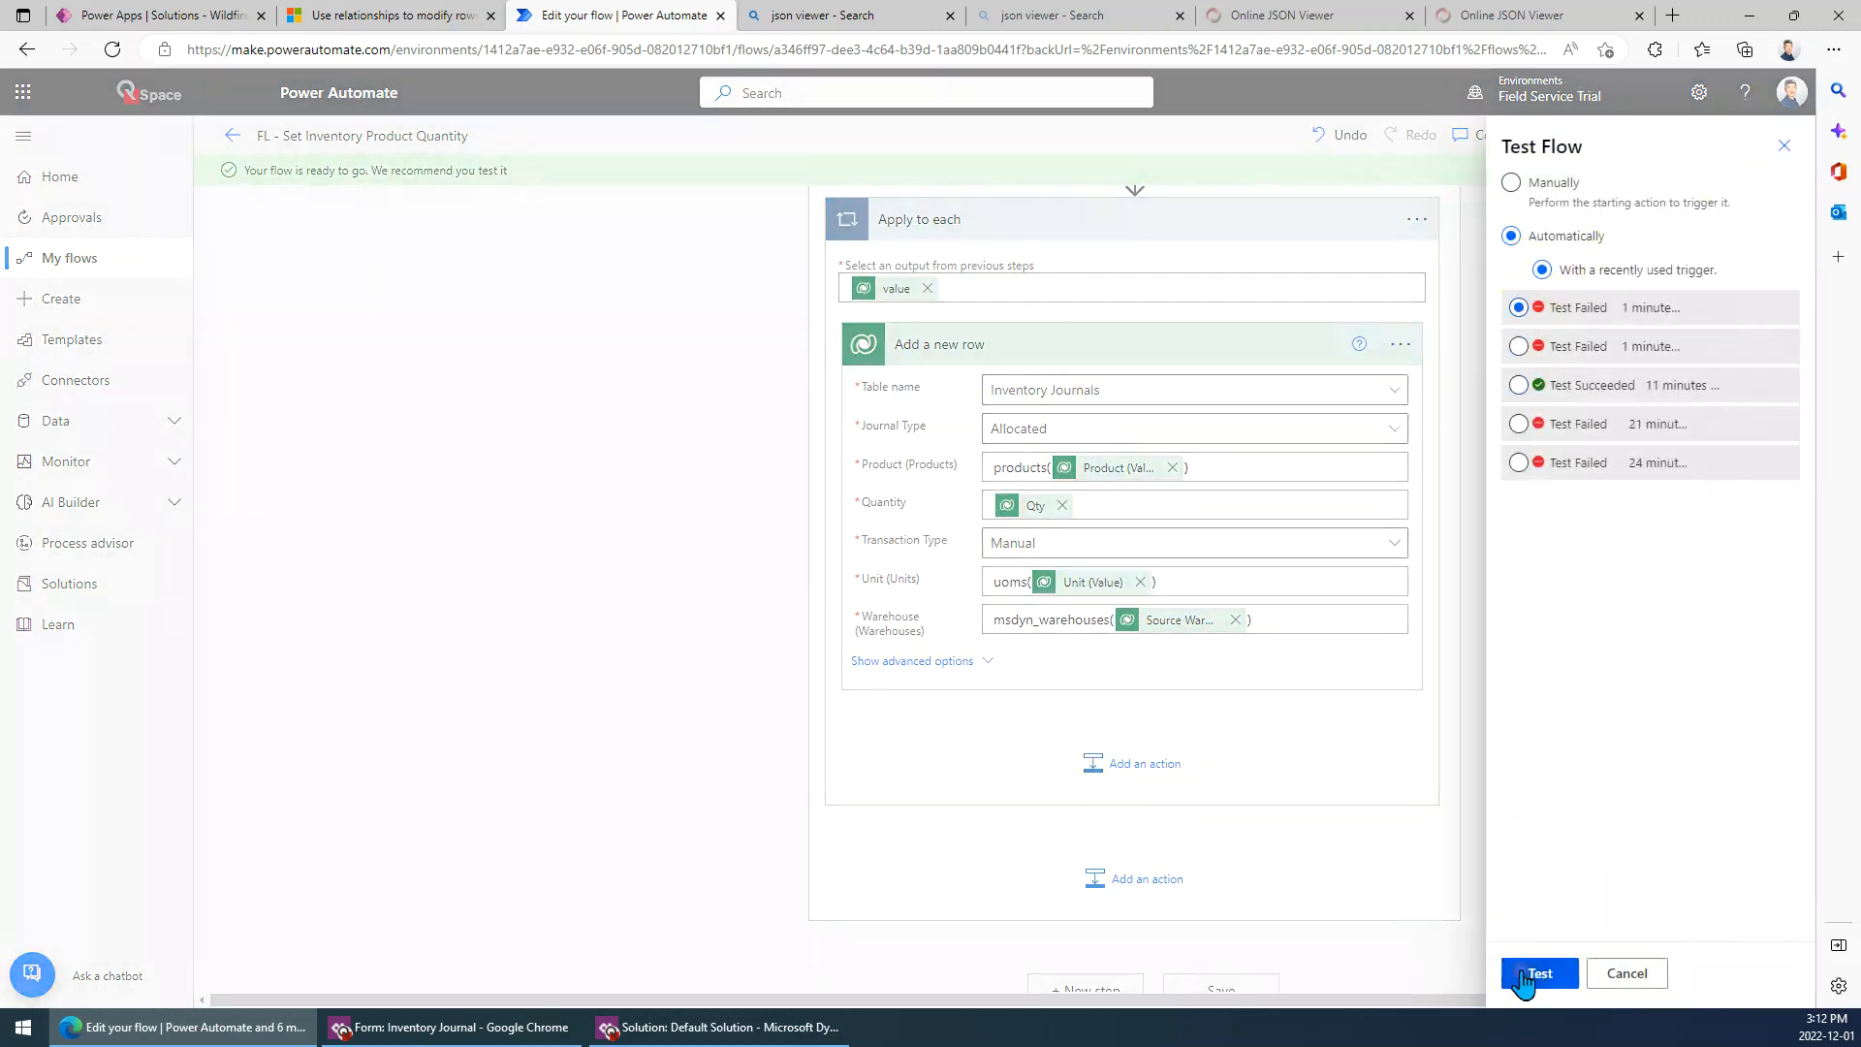
pyautogui.click(1539, 973)
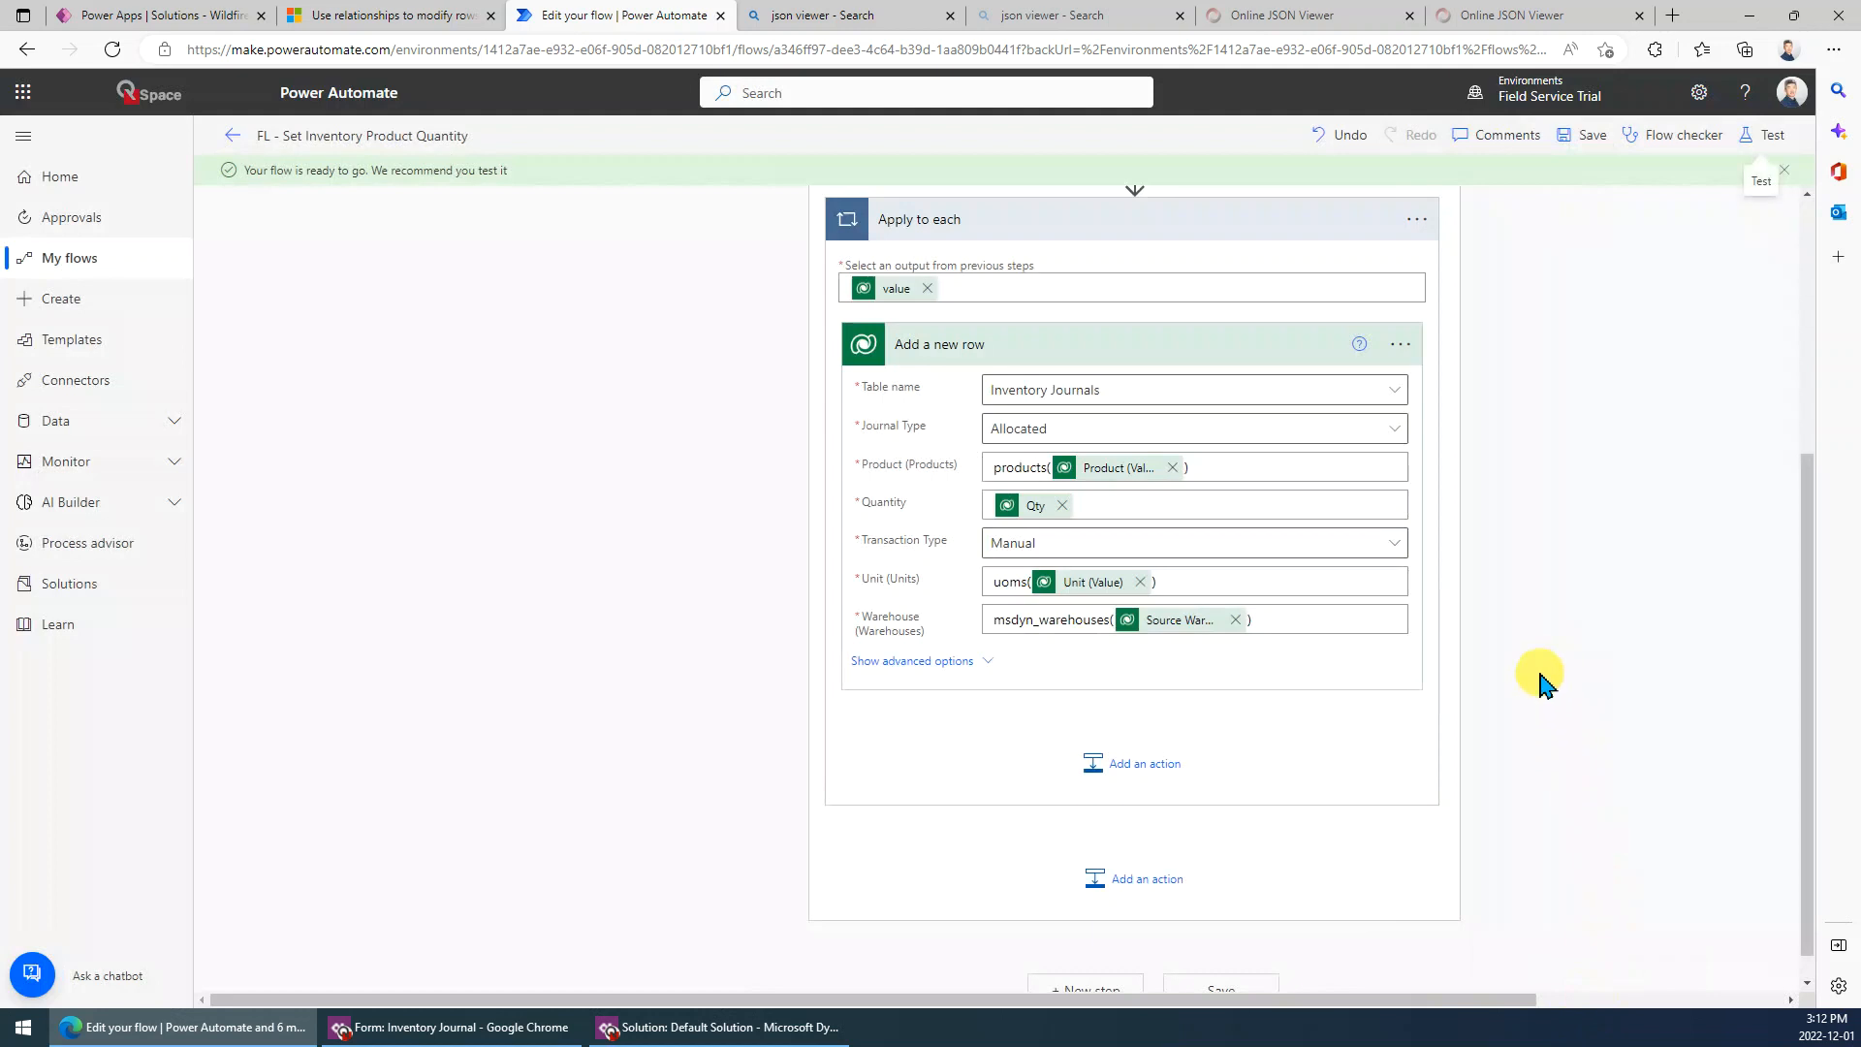
pyautogui.moveTo(1541, 632)
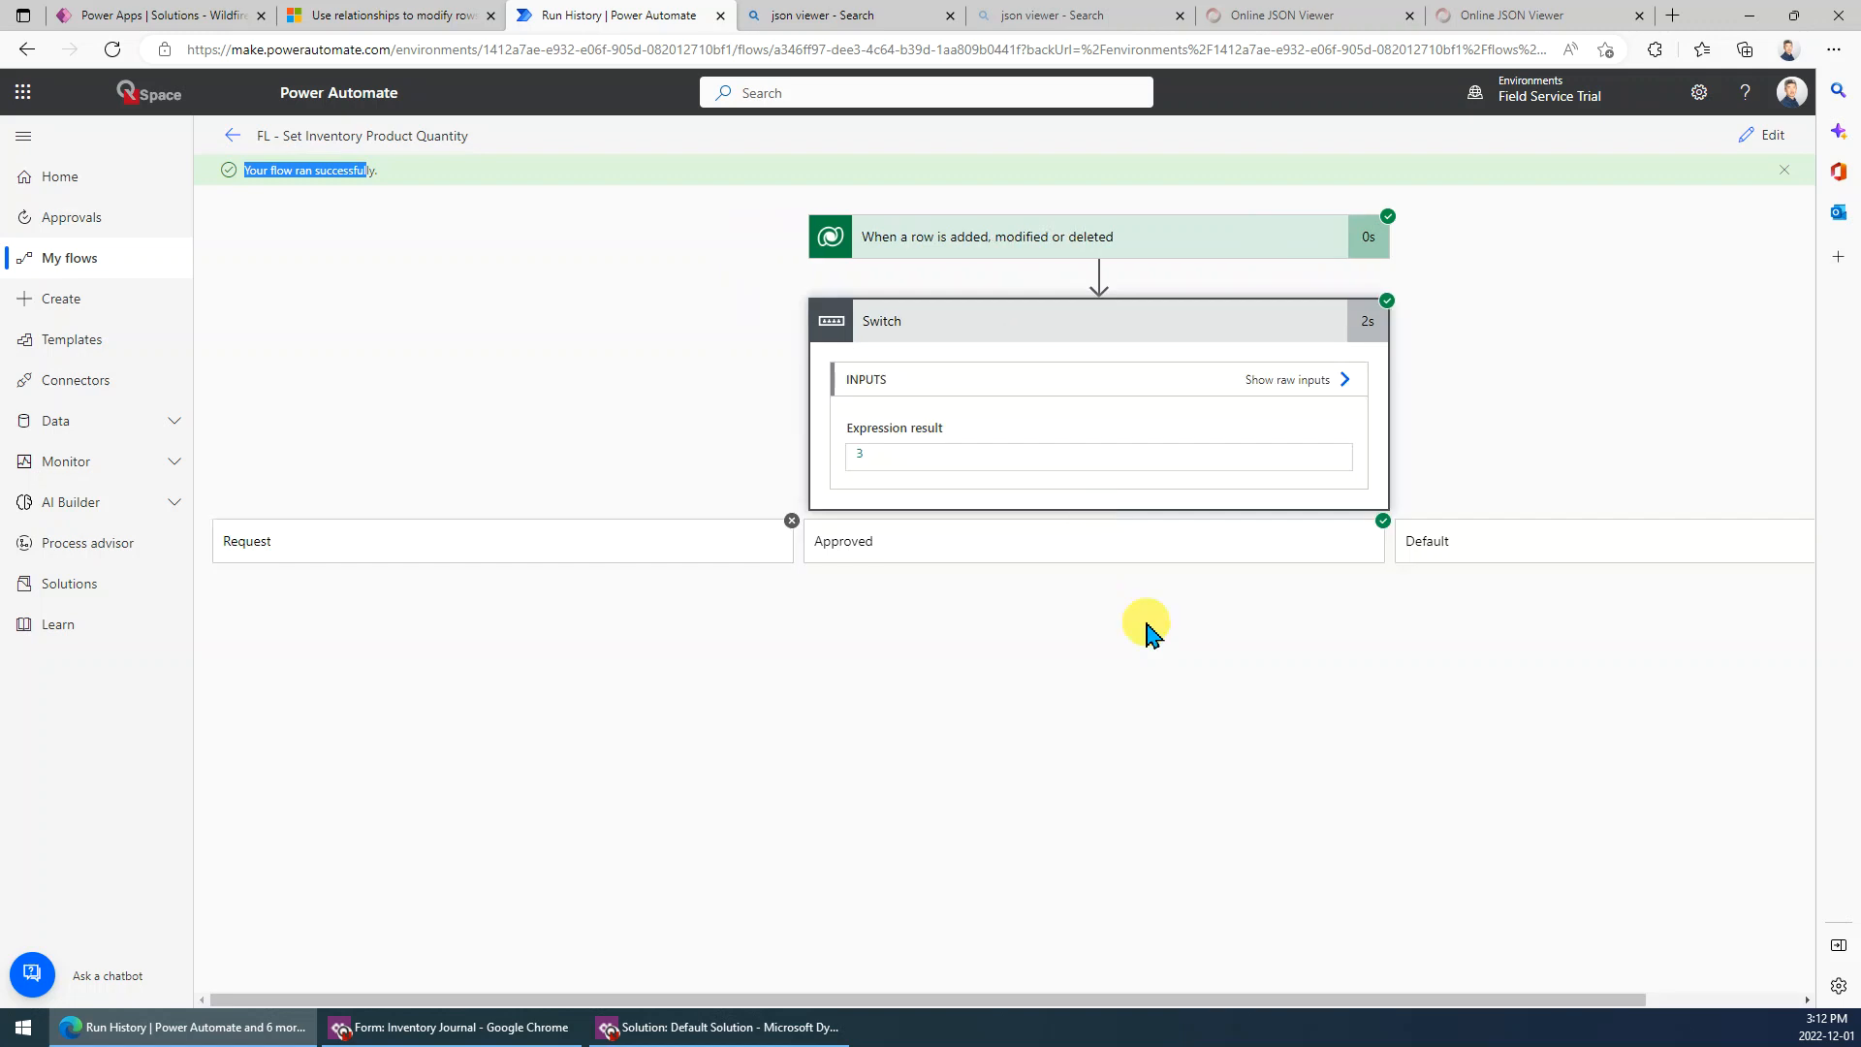
# Expand the Approved case and Apply to each to view Add a new row's inputs and outputs.
pyautogui.click(880, 541)
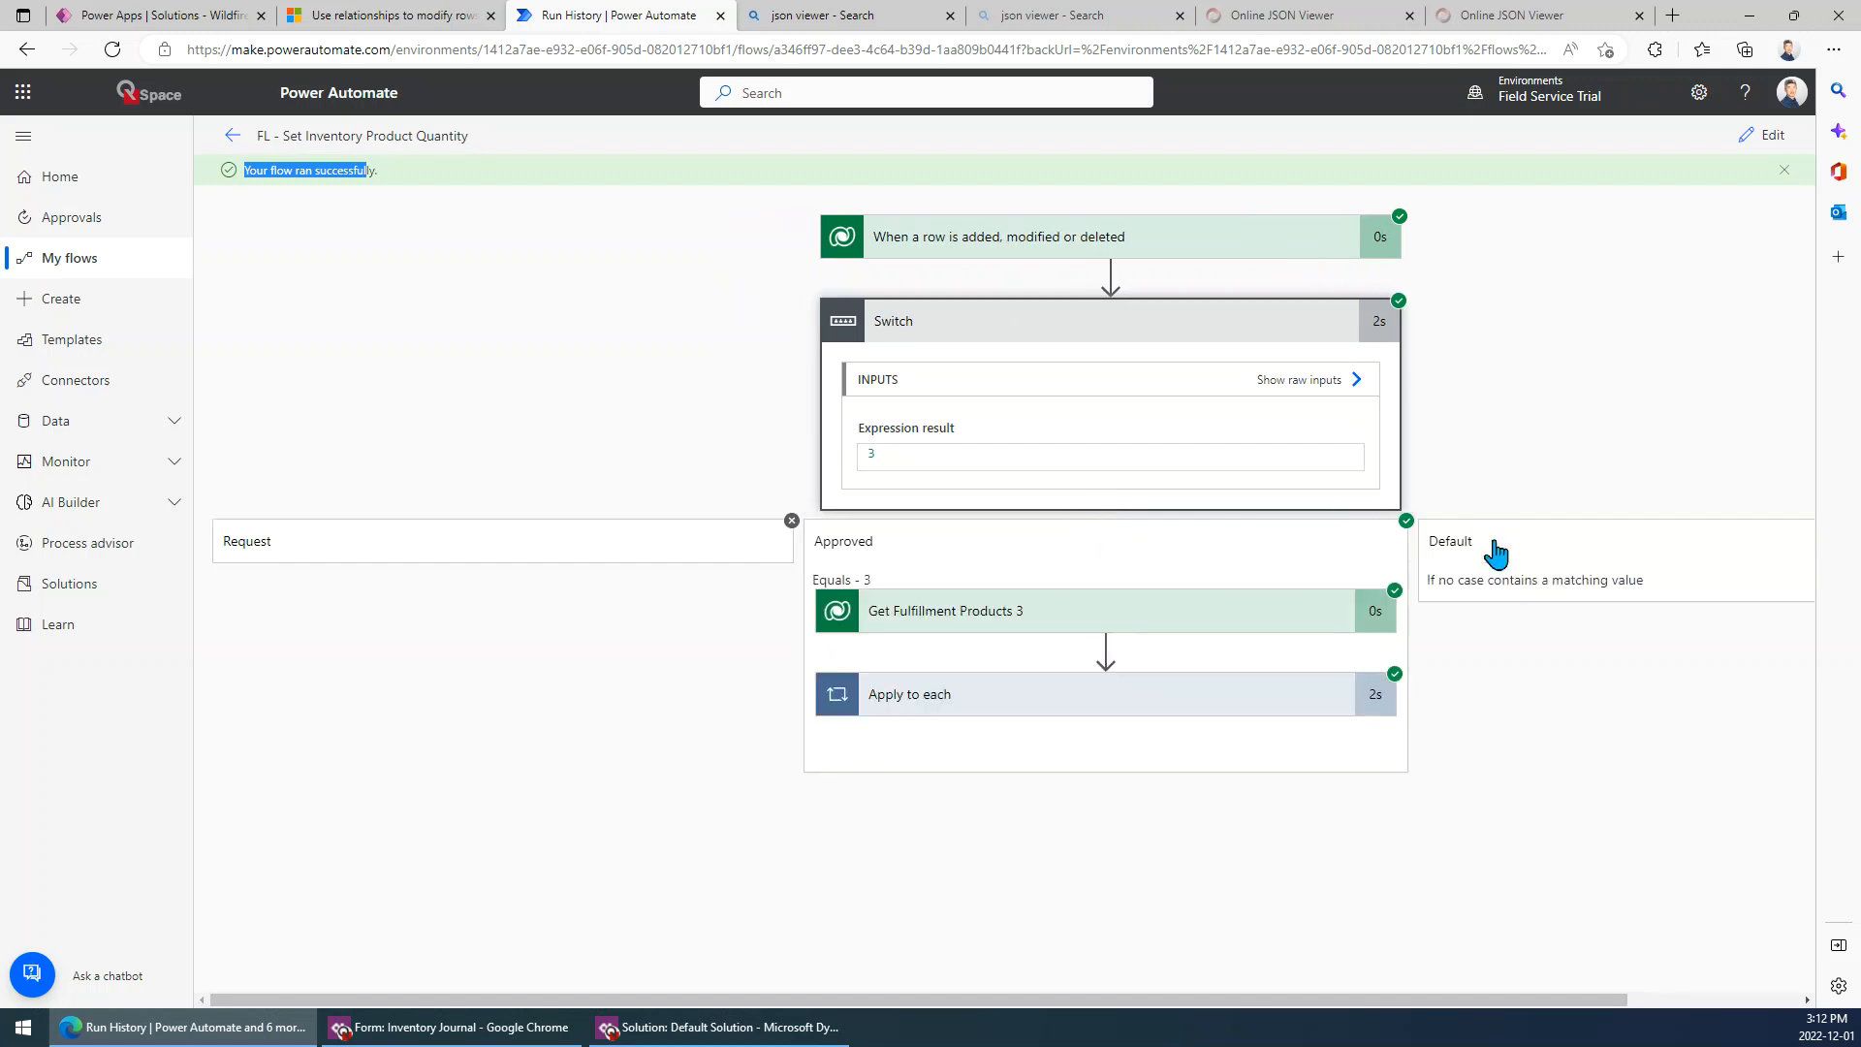
pyautogui.moveTo(953, 241)
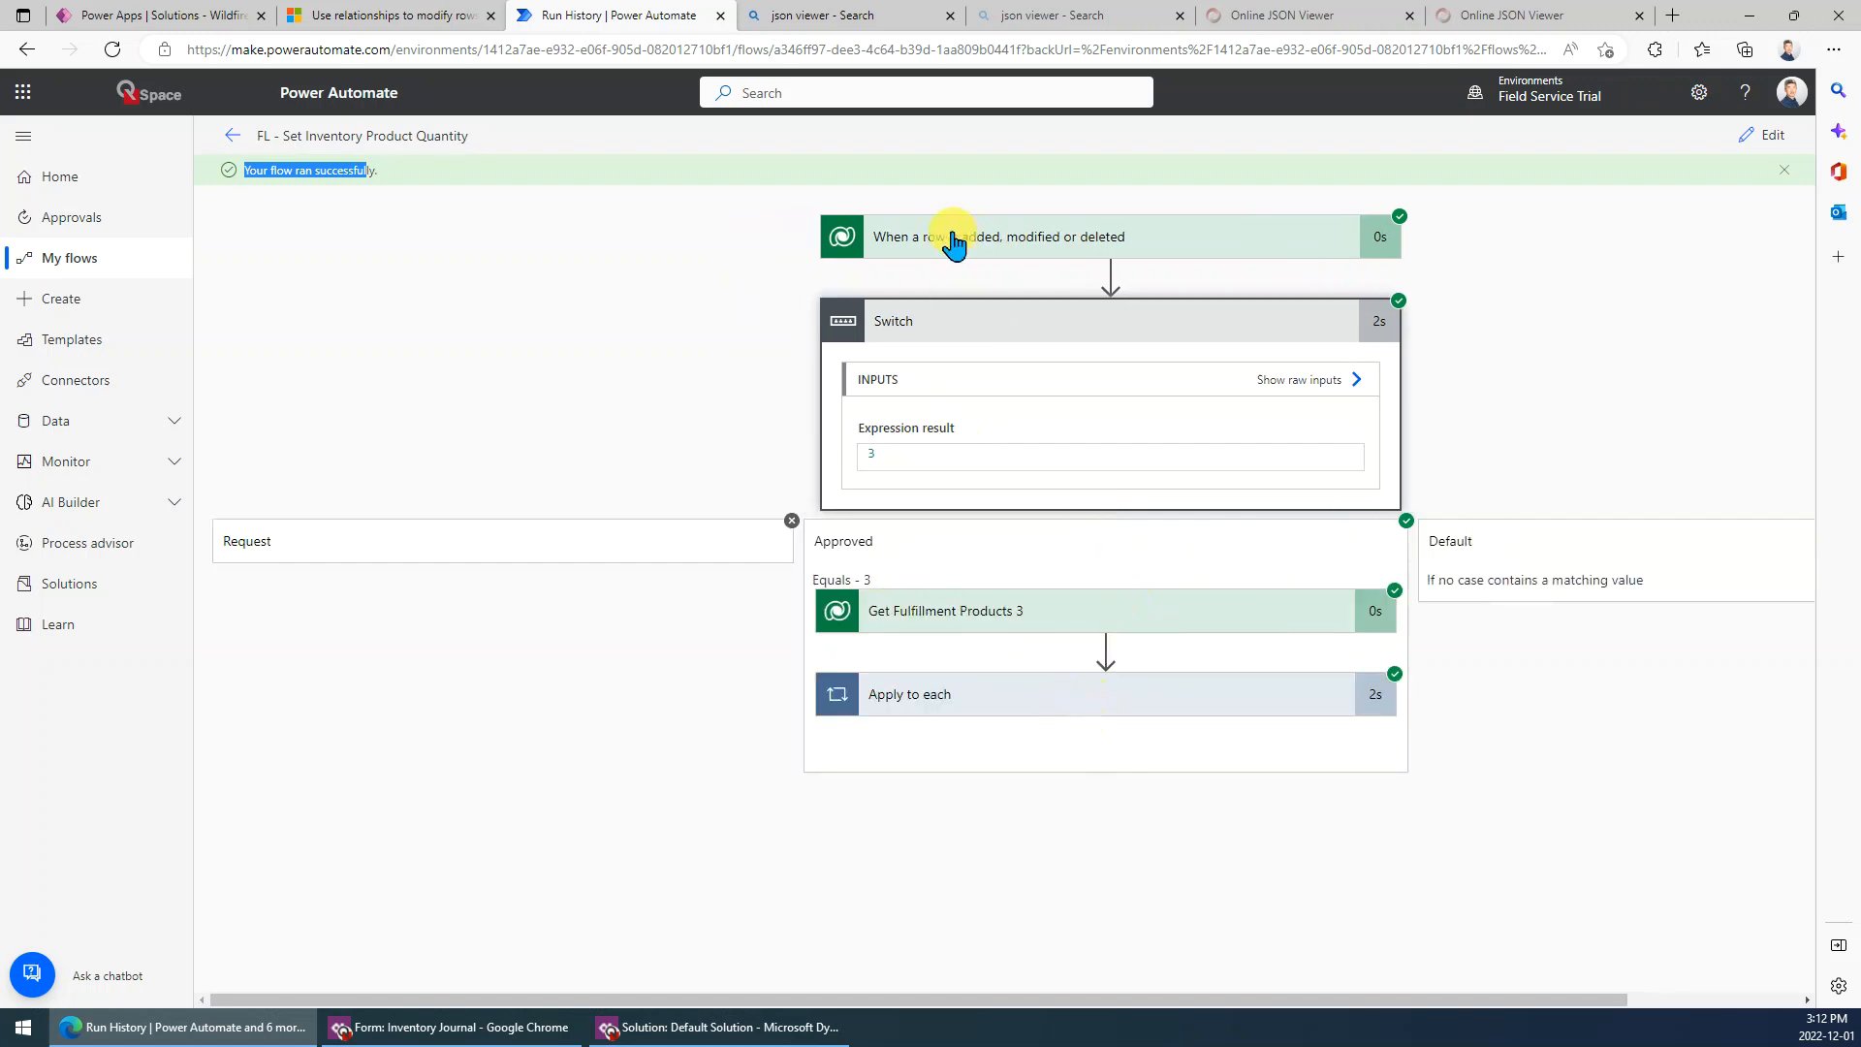
pyautogui.moveTo(930, 696)
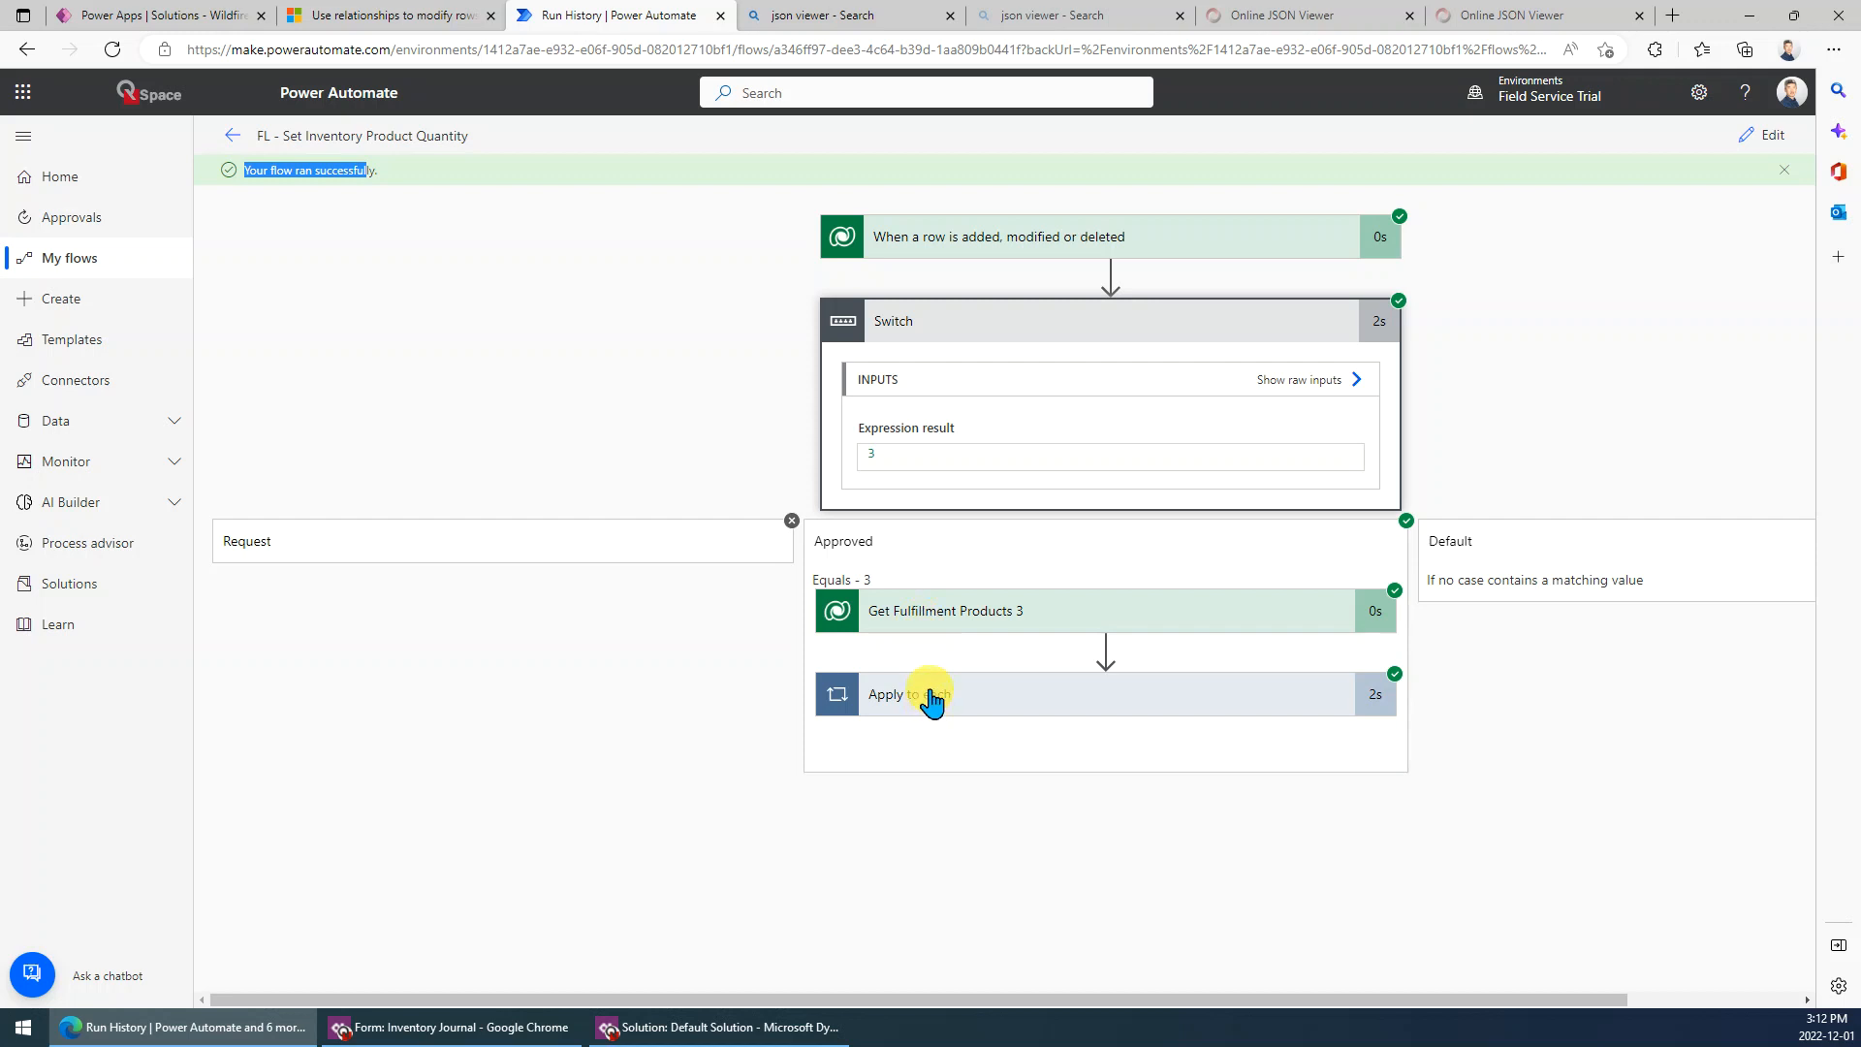
pyautogui.click(923, 692)
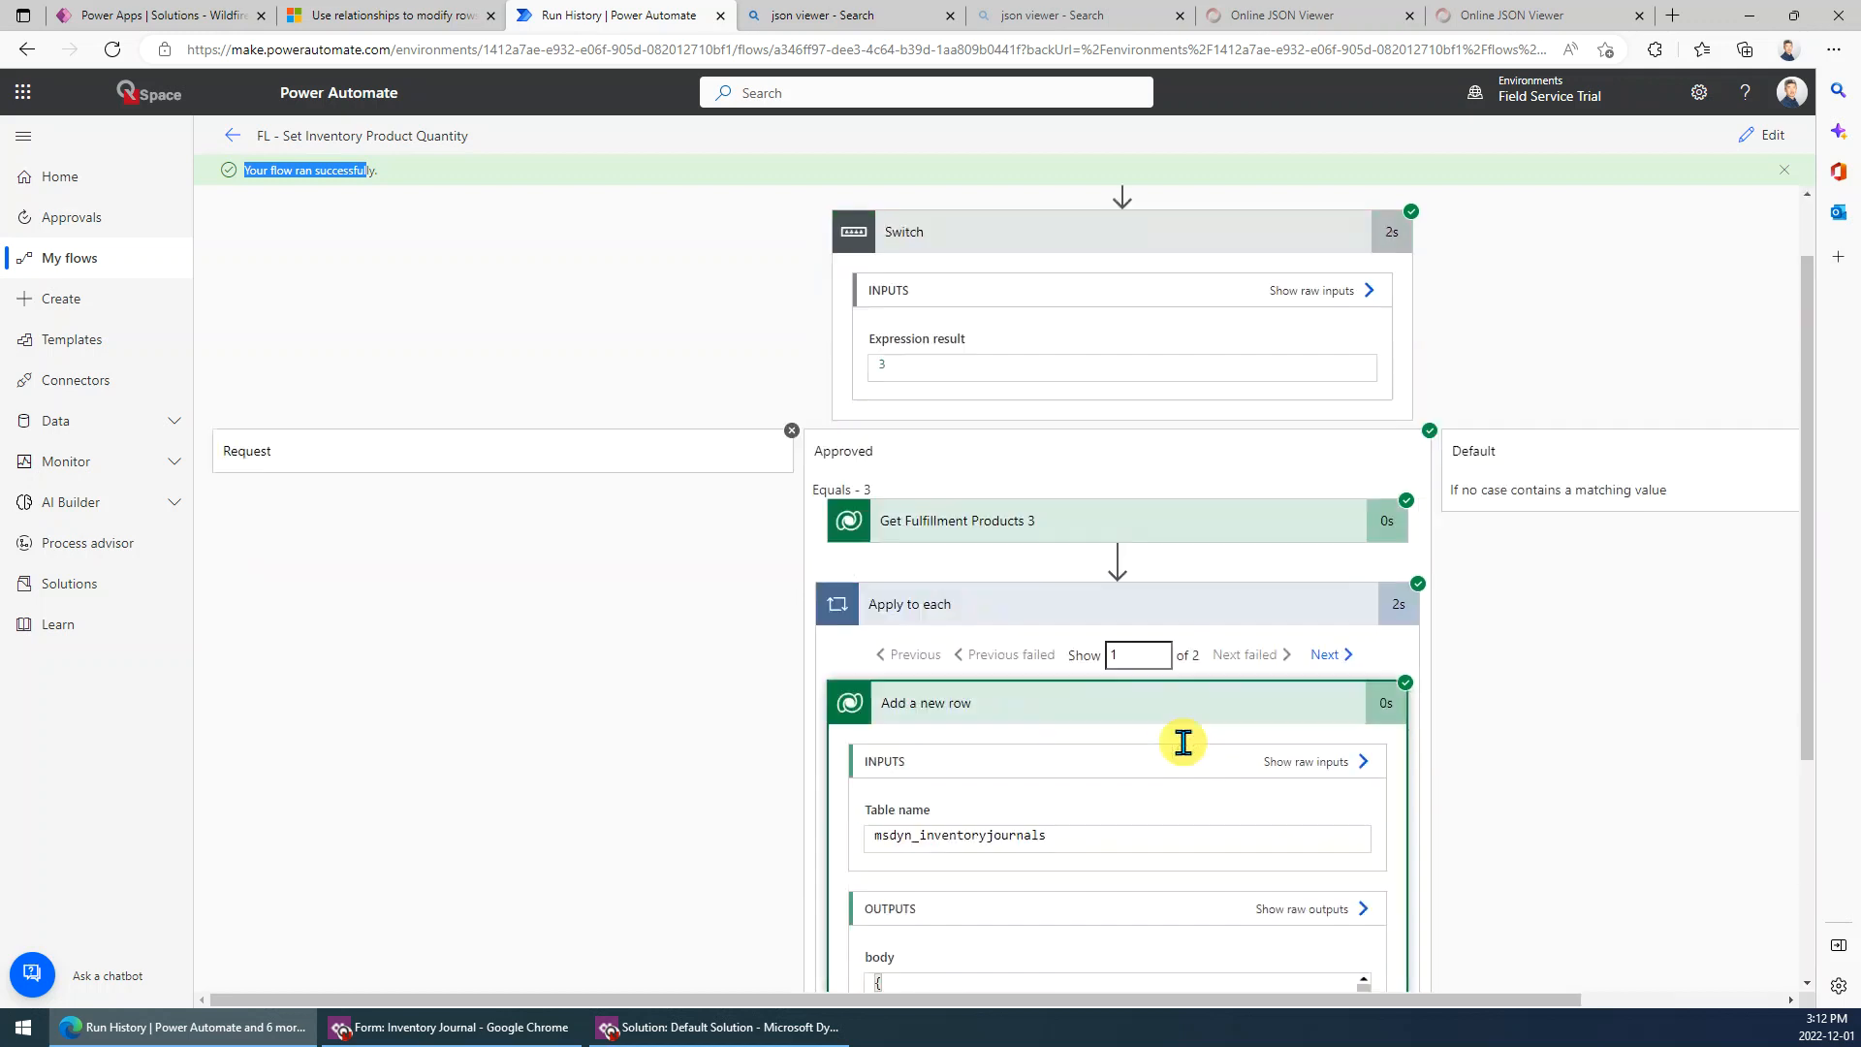
pyautogui.scroll(-3)
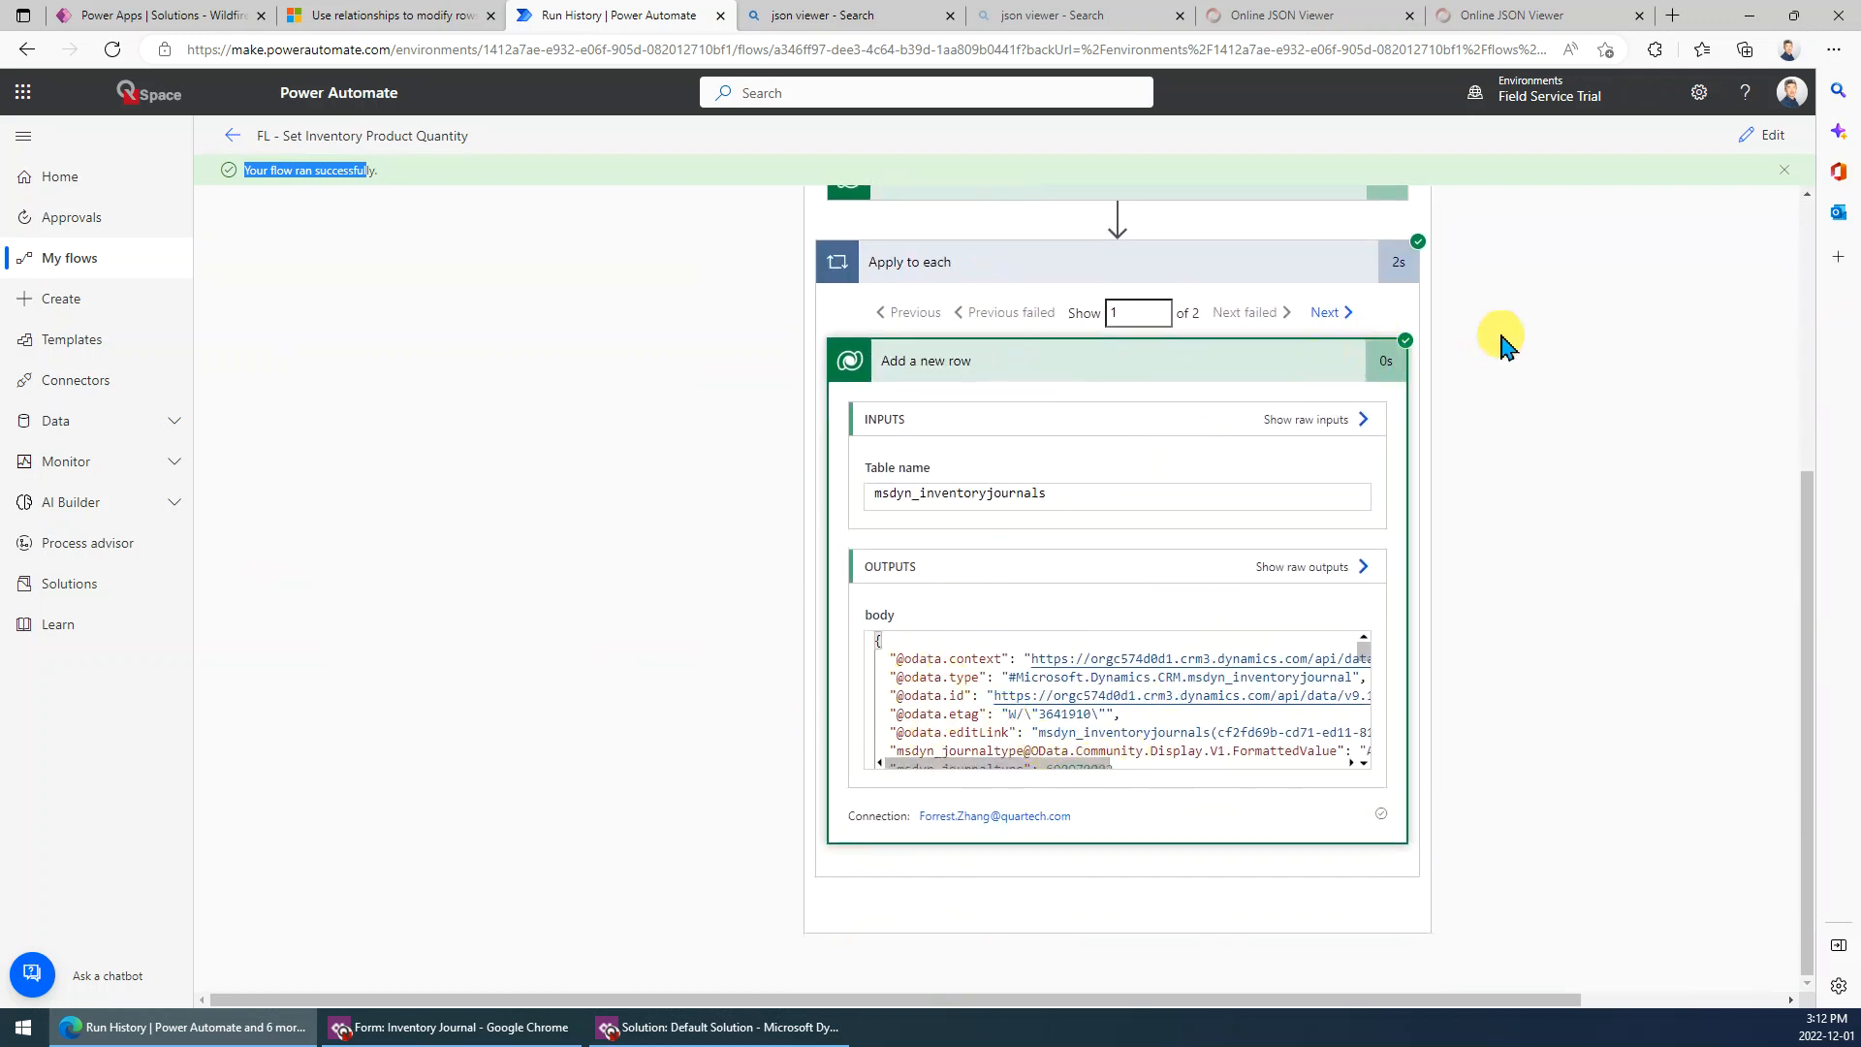
pyautogui.moveTo(1536, 466)
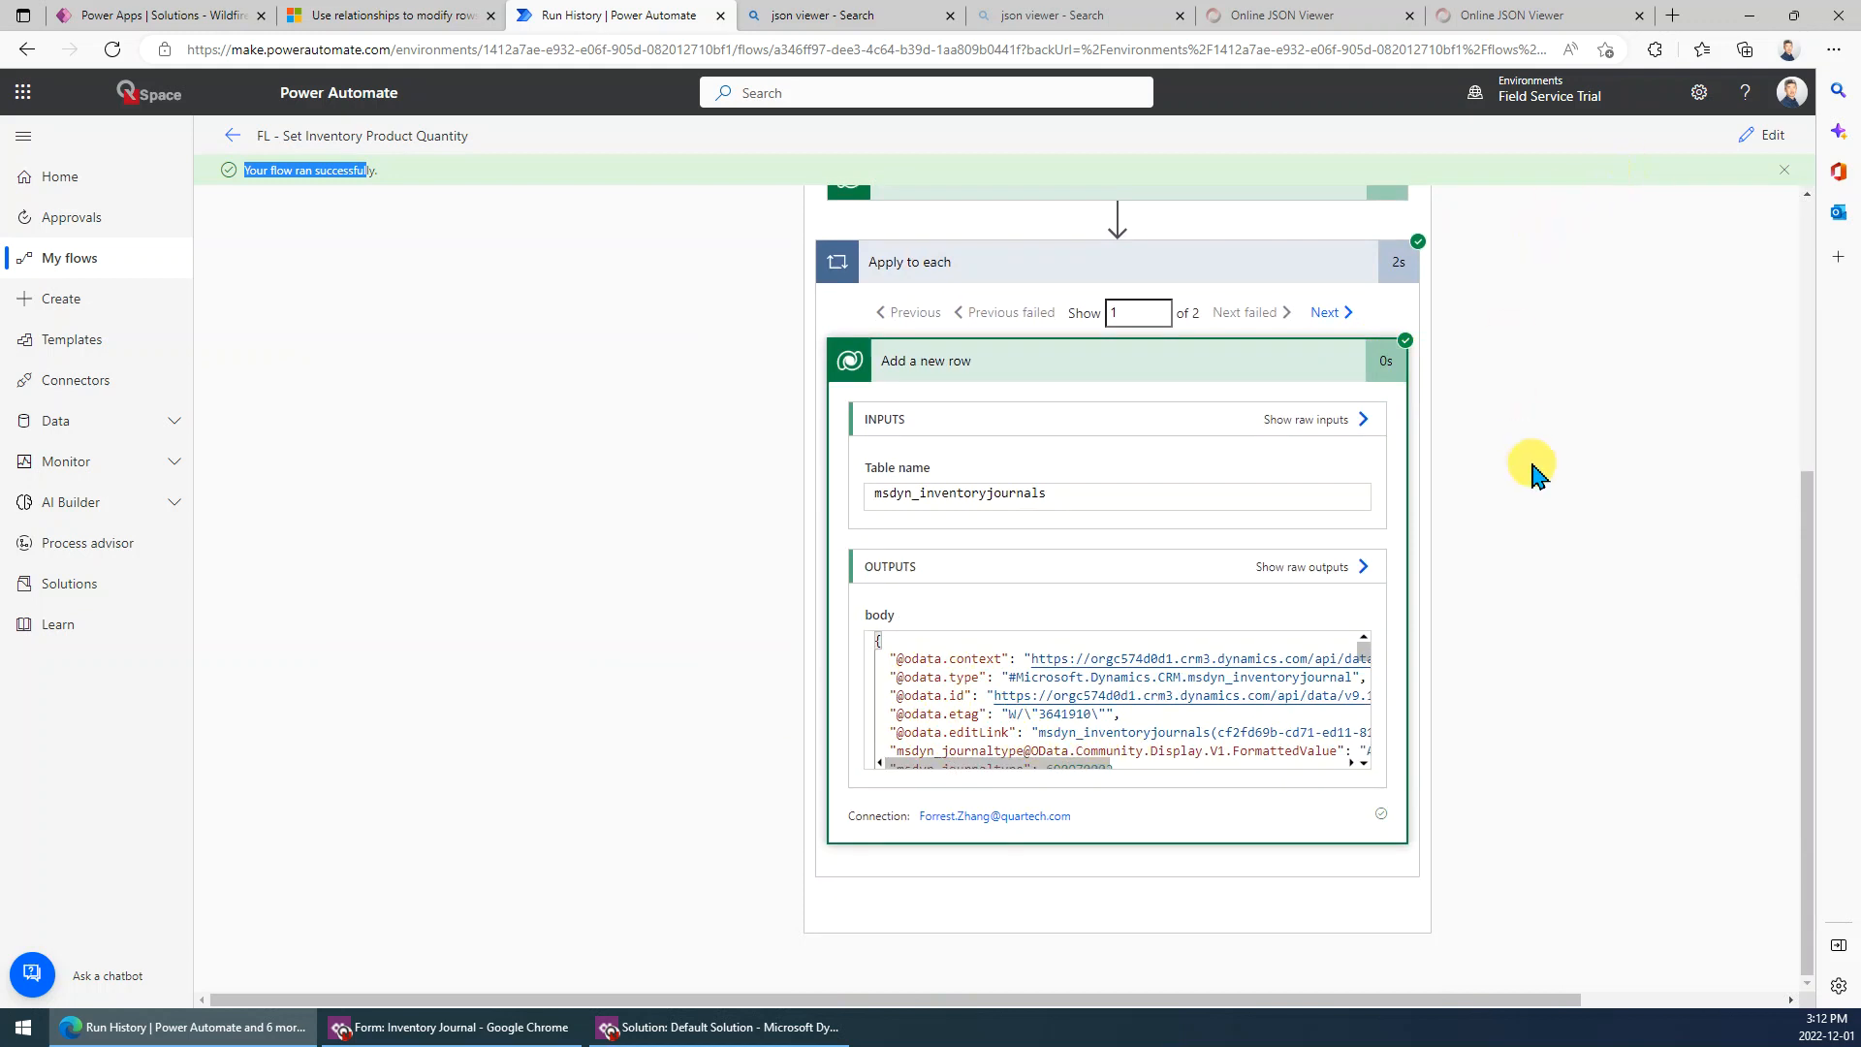